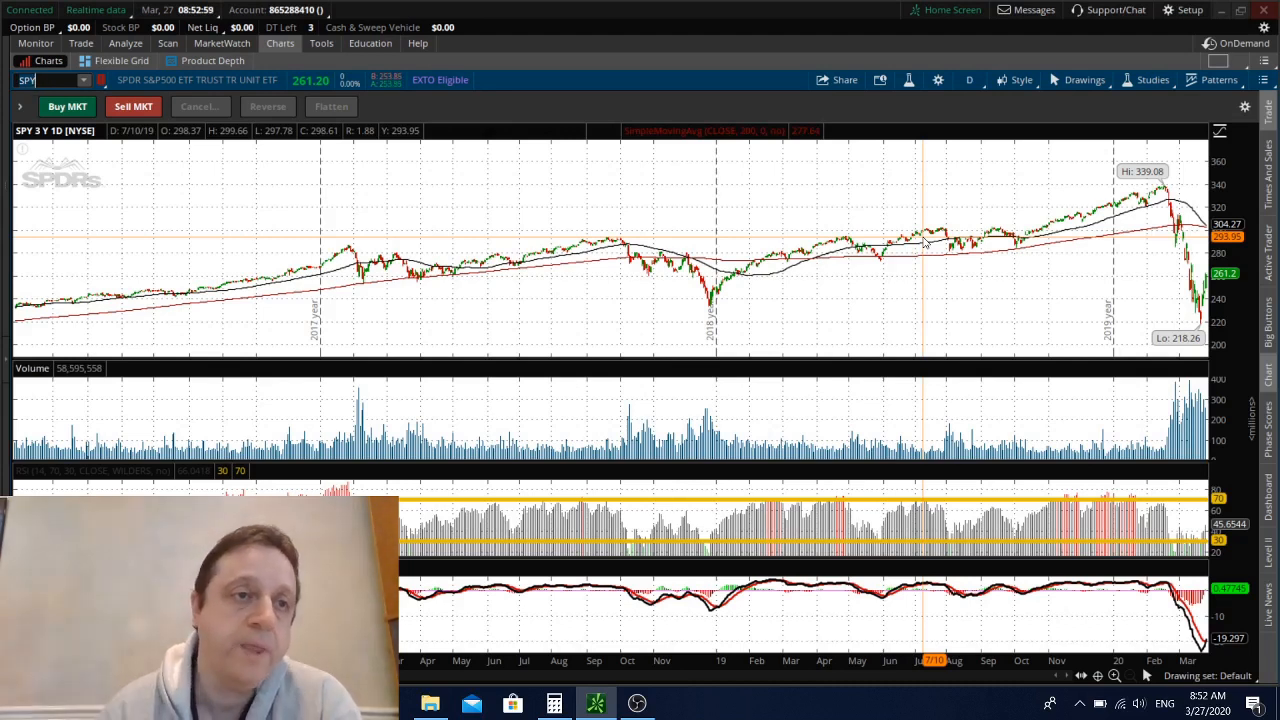
{"action": "mouse_move", "coordinate": [1180, 308]}
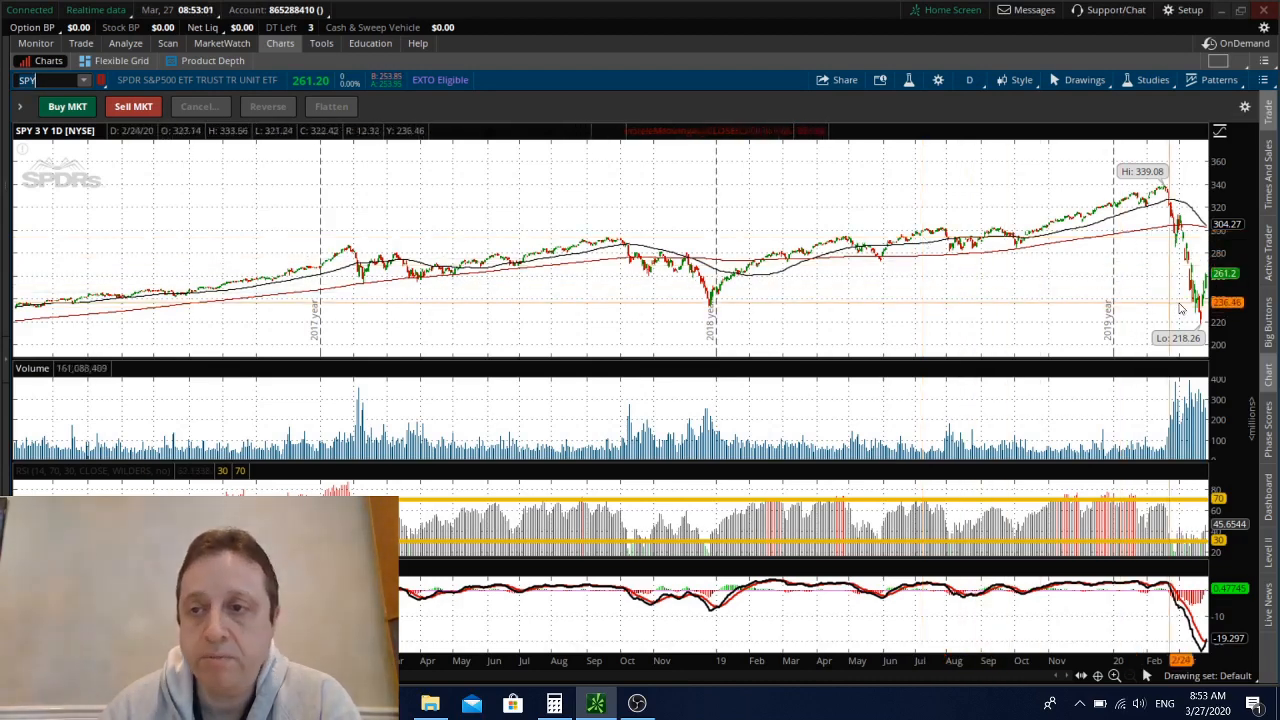
{"action": "mouse_move", "coordinate": [1190, 318]}
{"action": "type", "text": "AMGN"}
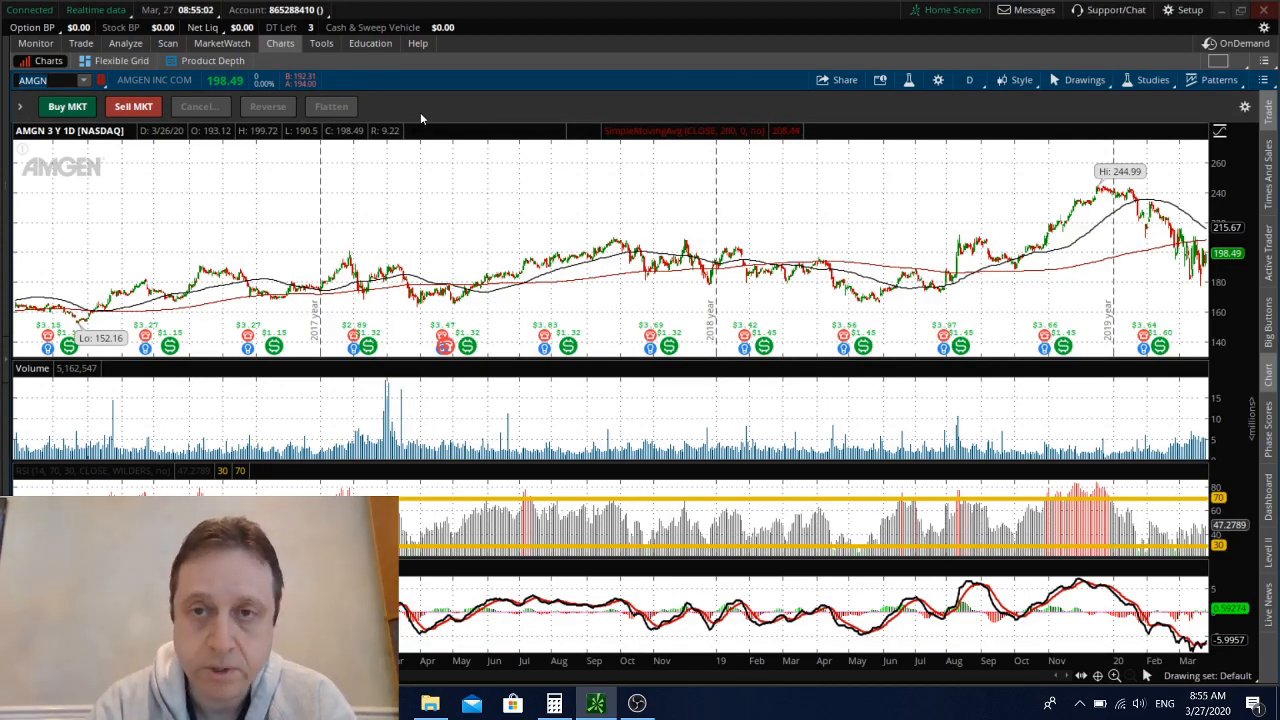
{"action": "mouse_move", "coordinate": [1007, 247]}
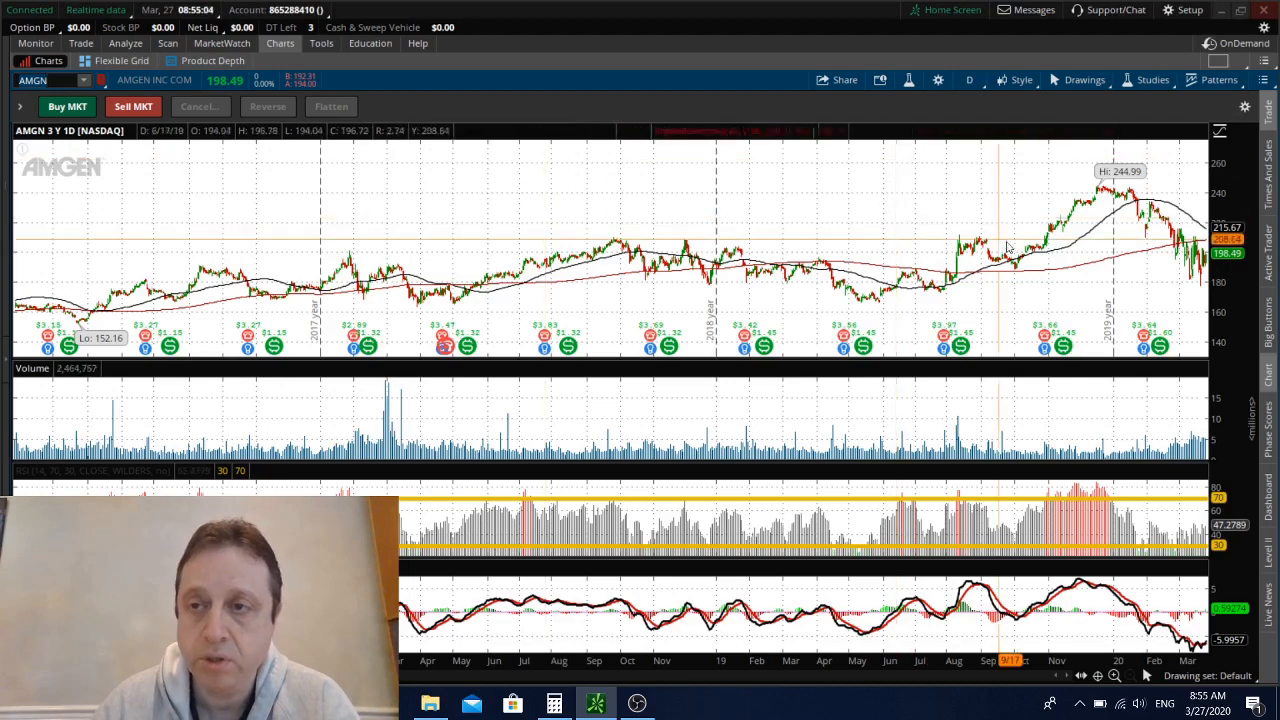
{"action": "mouse_move", "coordinate": [1168, 289]}
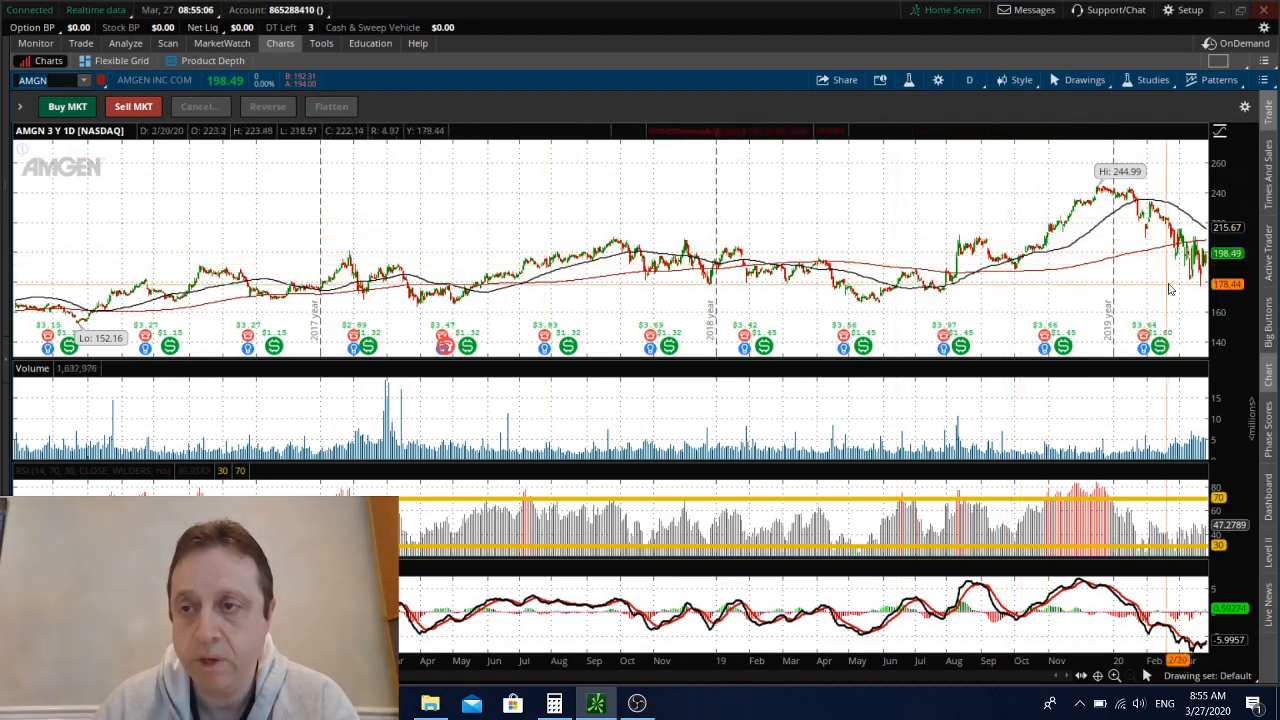
{"action": "mouse_move", "coordinate": [1200, 300]}
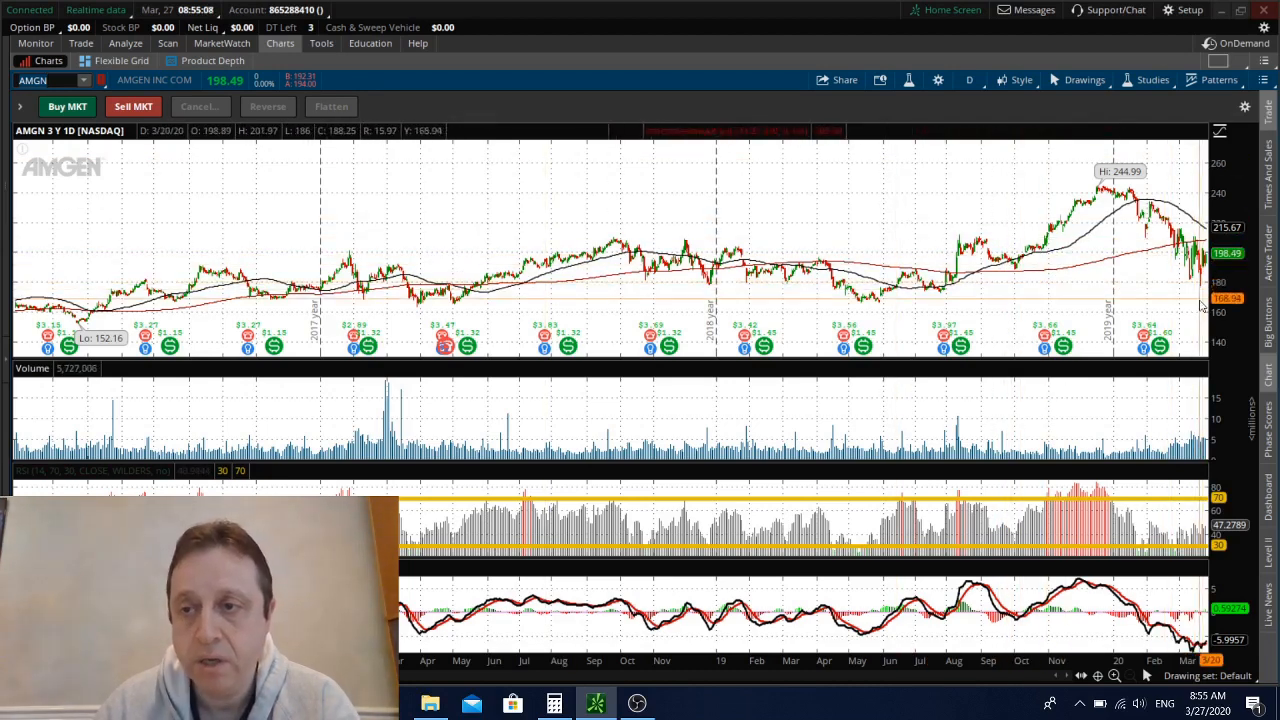
{"action": "mouse_move", "coordinate": [157, 150]}
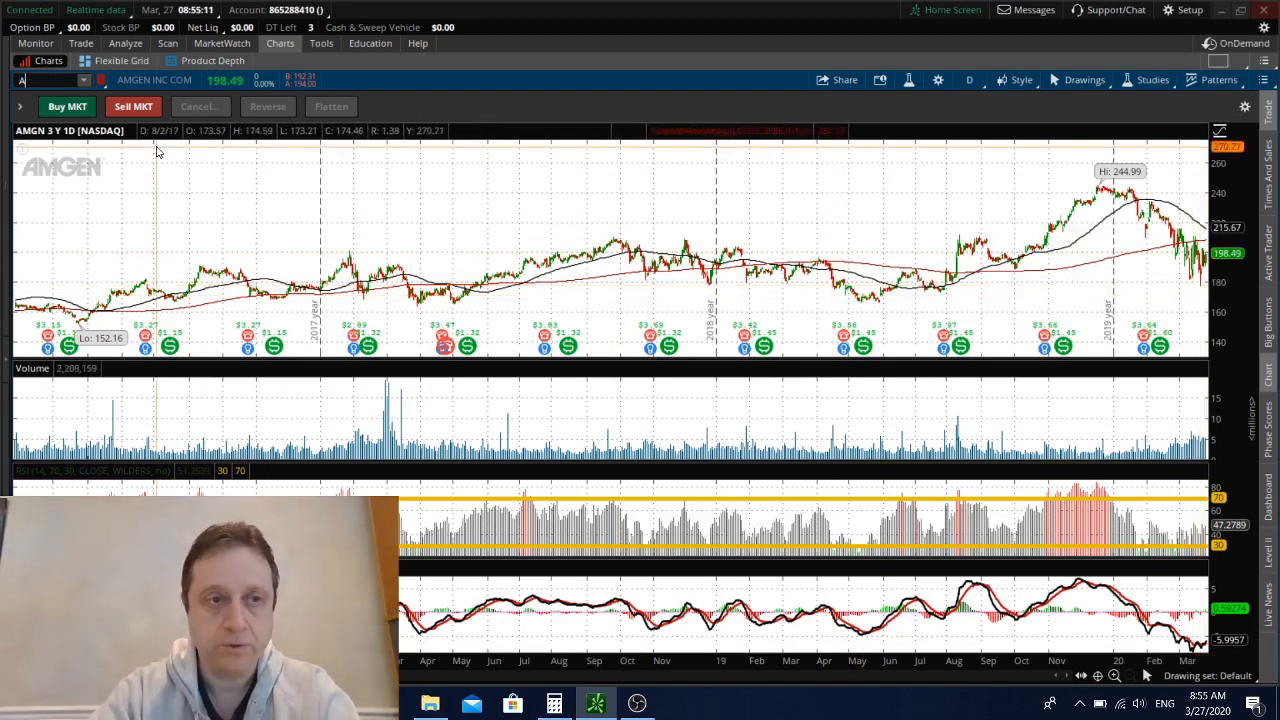
Load Ambarella (AMBA) on the three-year daily chart.
{"action": "type", "text": "AMBA"}
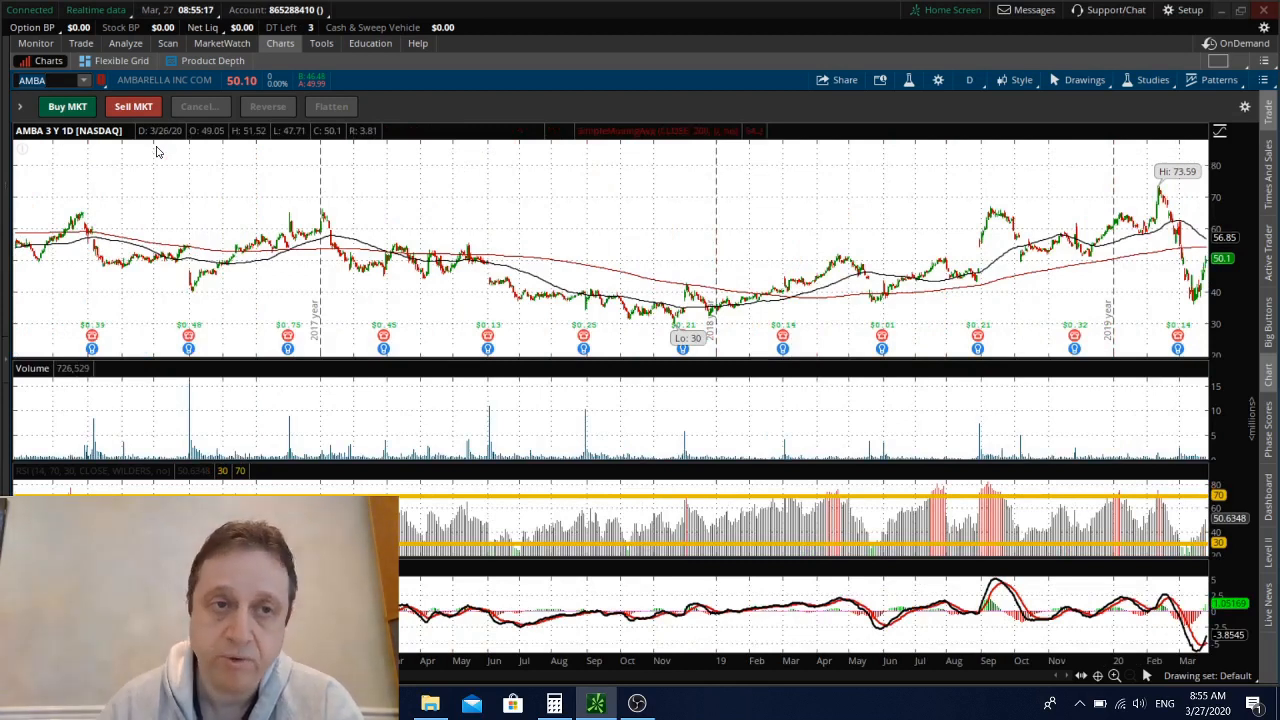
{"action": "mouse_move", "coordinate": [1125, 335]}
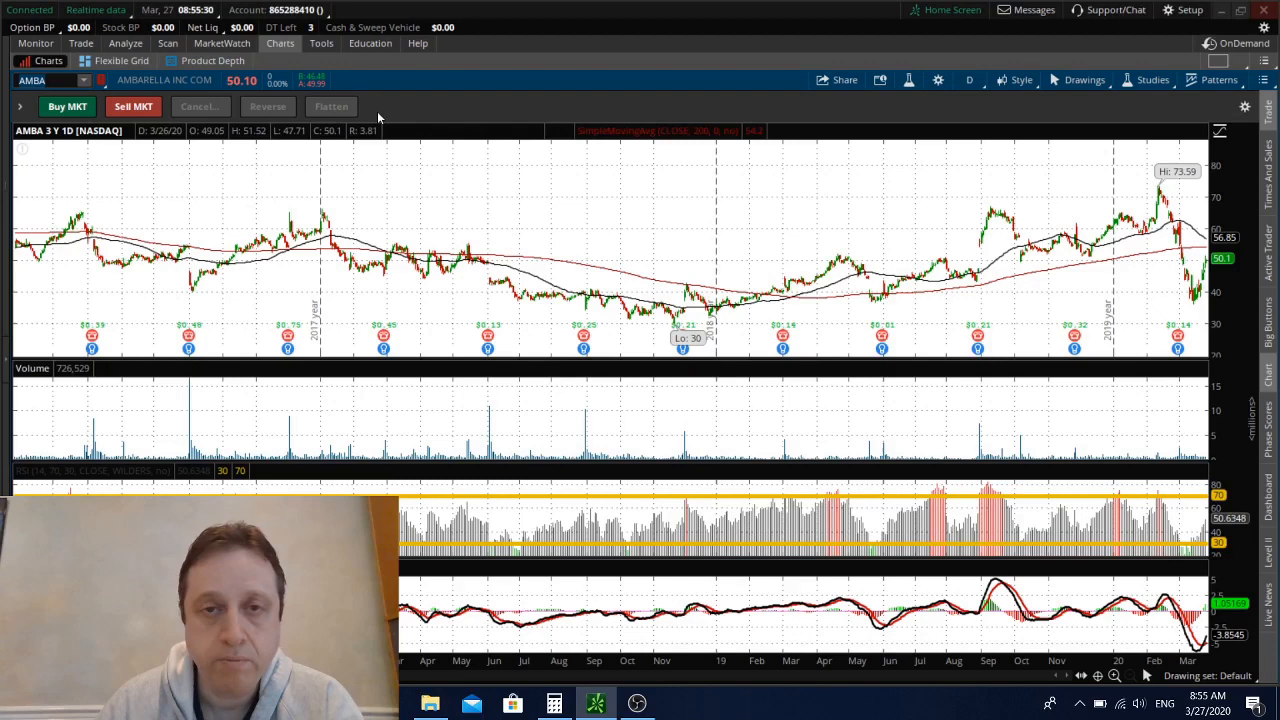
{"action": "mouse_move", "coordinate": [1050, 330]}
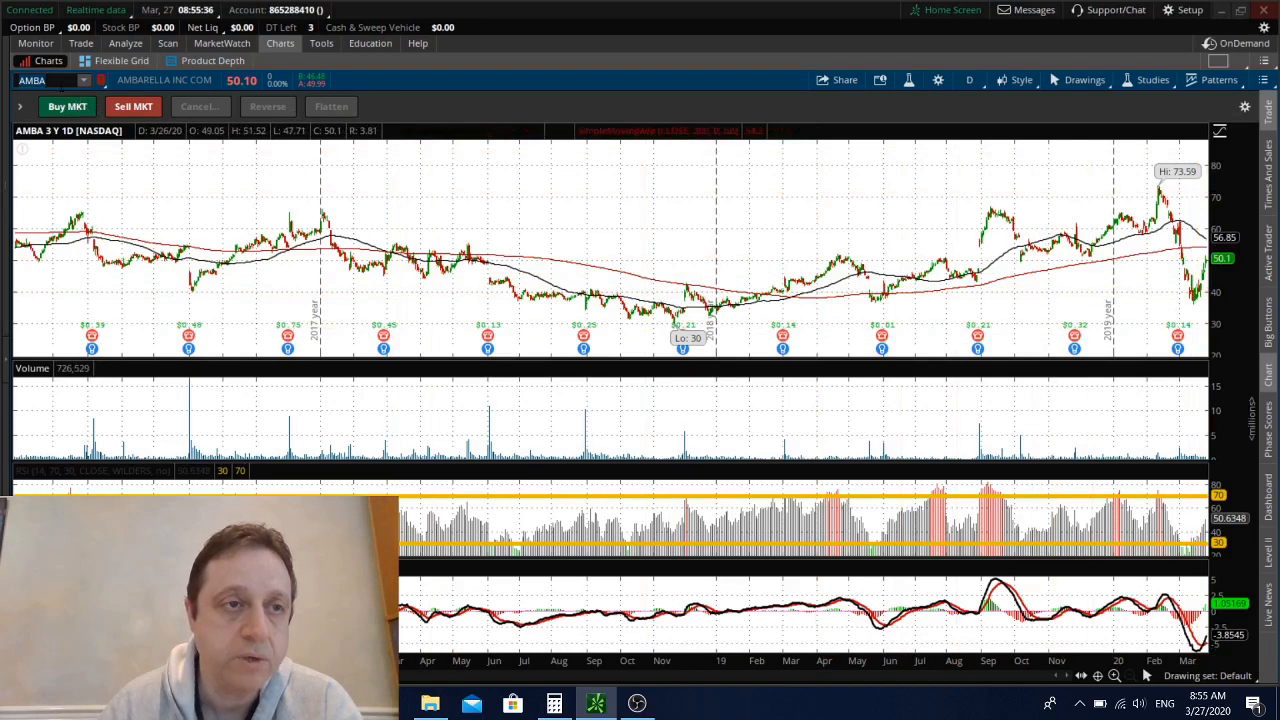
{"action": "mouse_move", "coordinate": [438, 100]}
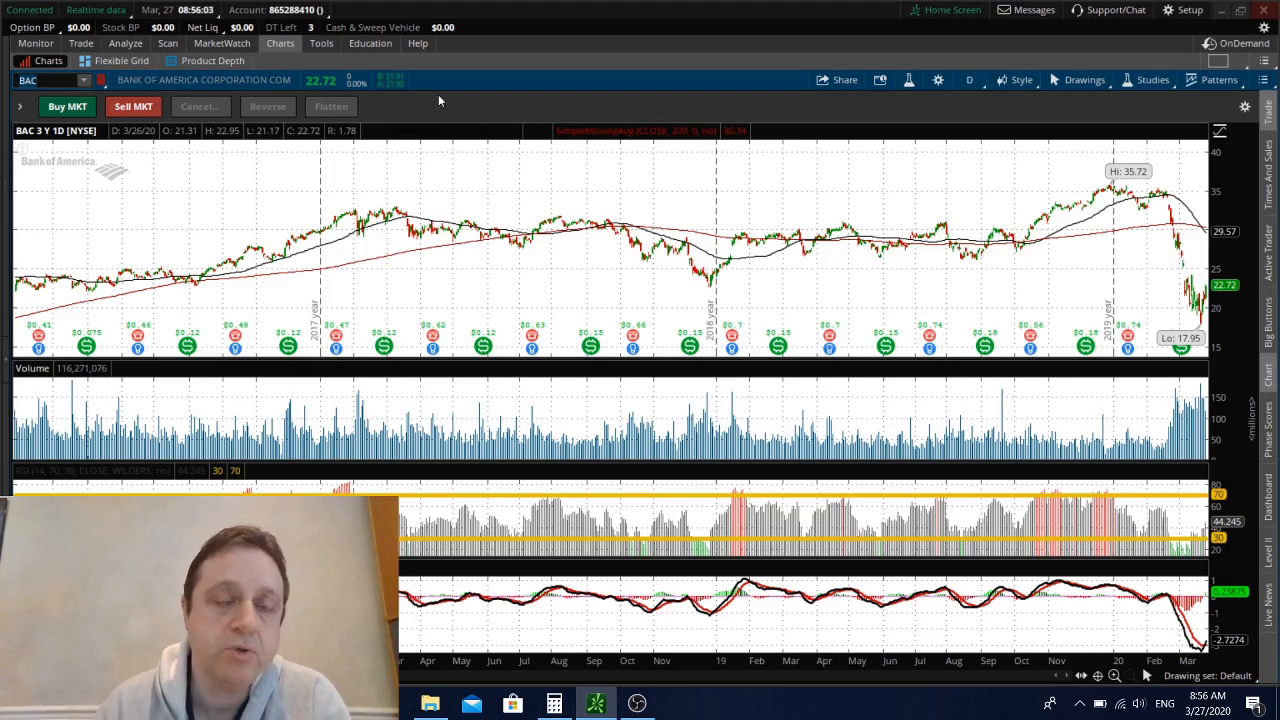
{"action": "mouse_move", "coordinate": [443, 128]}
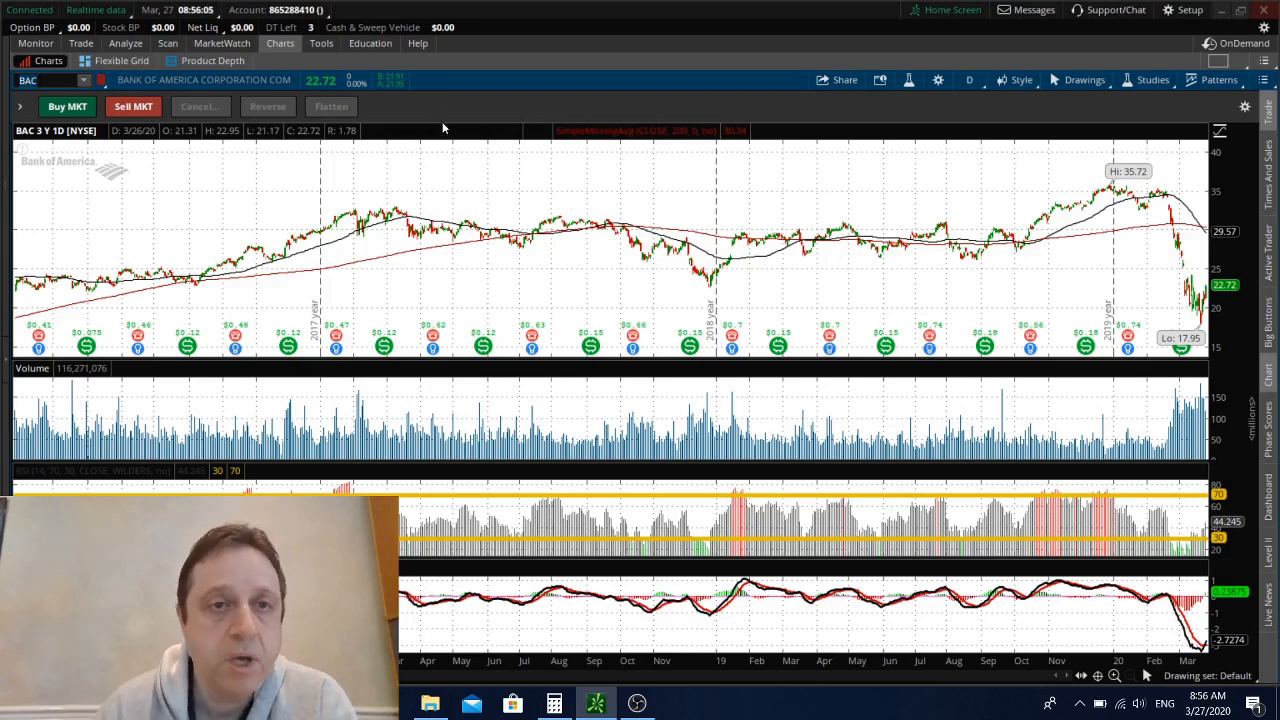
{"action": "mouse_move", "coordinate": [402, 113]}
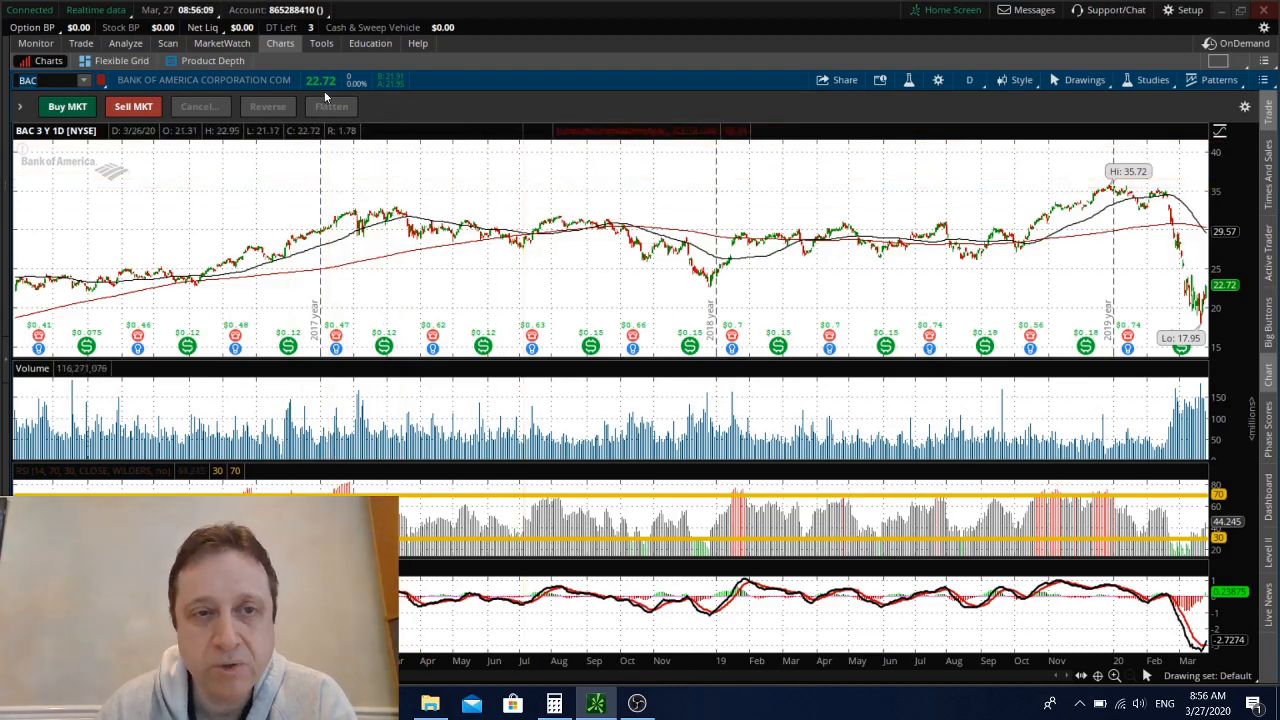
{"action": "mouse_move", "coordinate": [419, 122]}
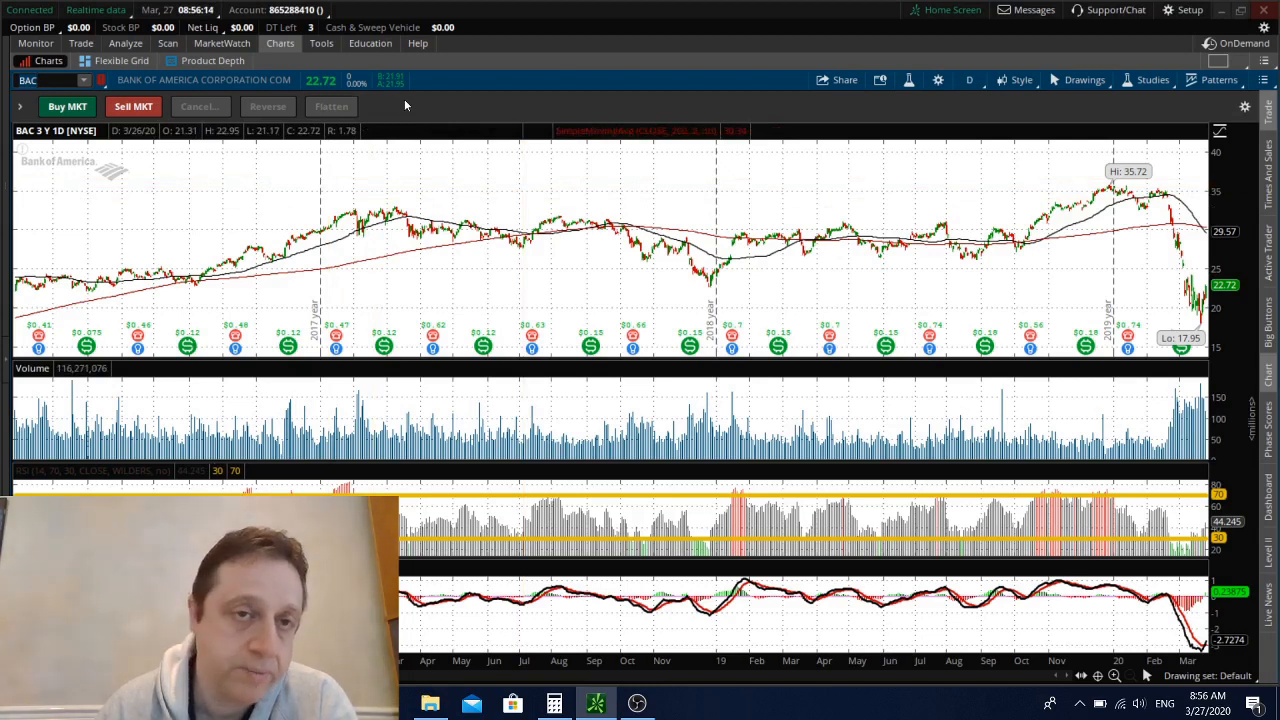
{"action": "mouse_move", "coordinate": [388, 98]}
{"action": "type", "text": "WFC"}
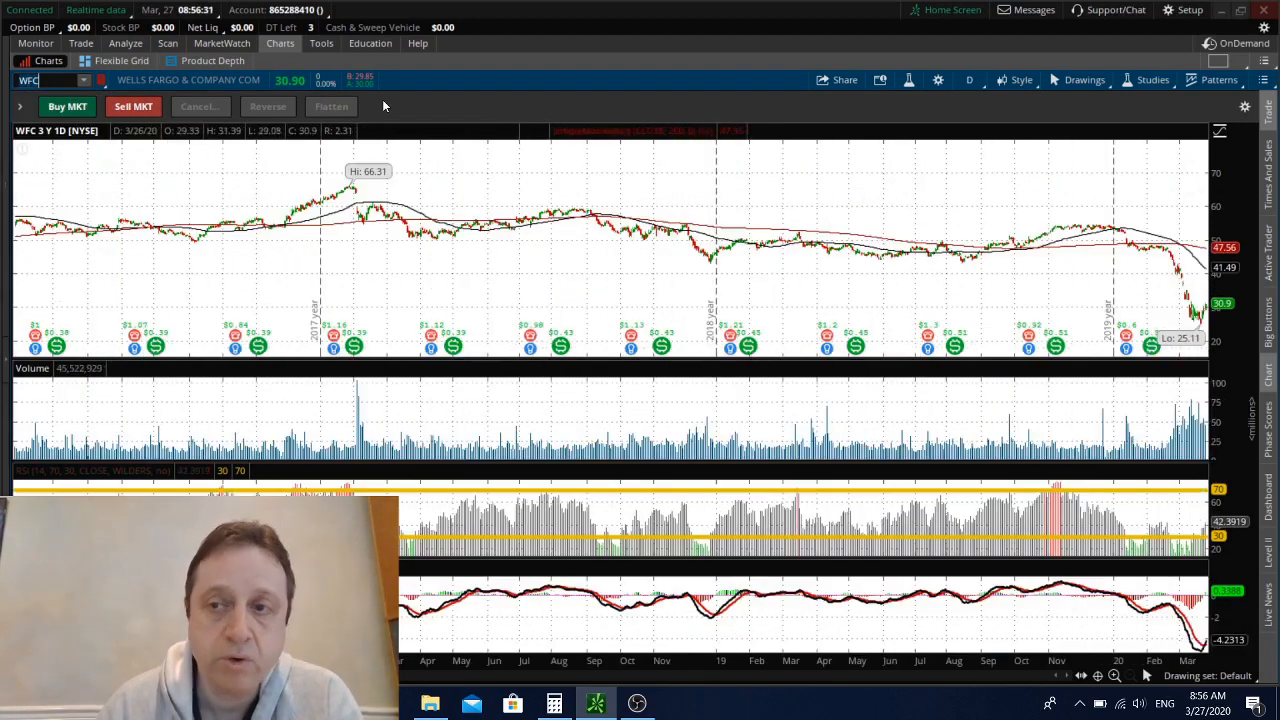
{"action": "mouse_move", "coordinate": [1160, 283]}
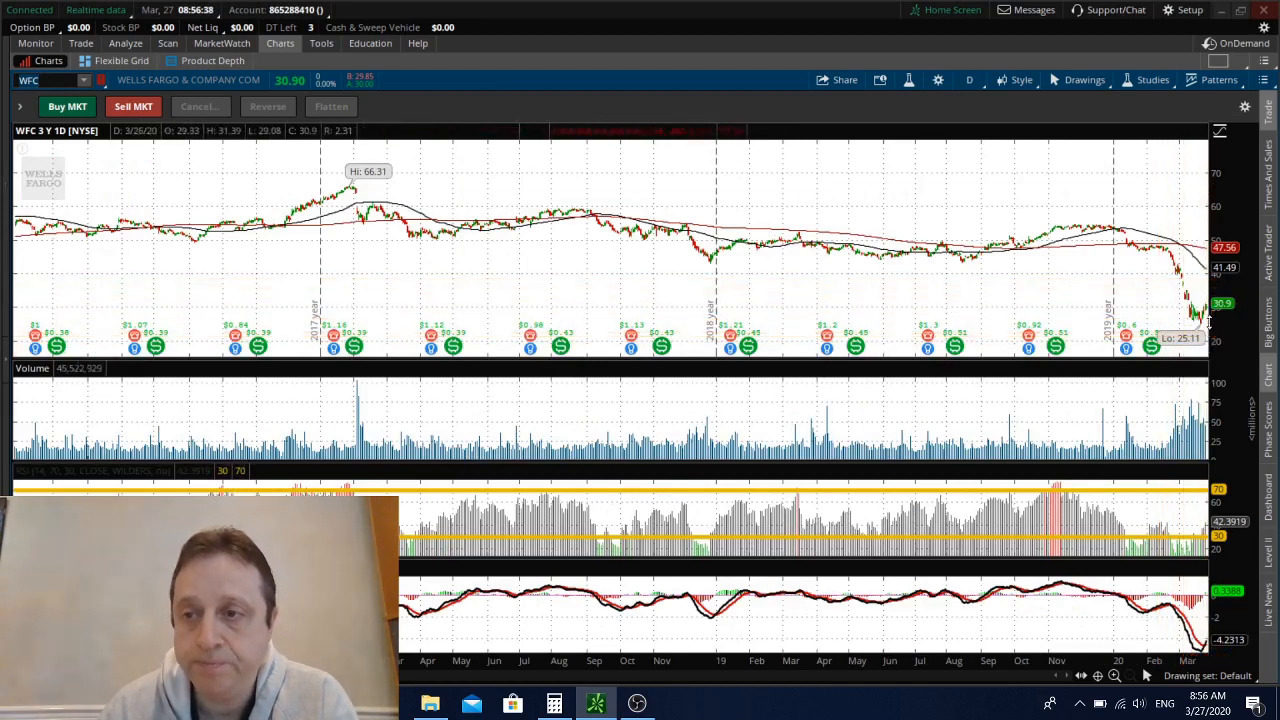
{"action": "mouse_move", "coordinate": [1205, 330]}
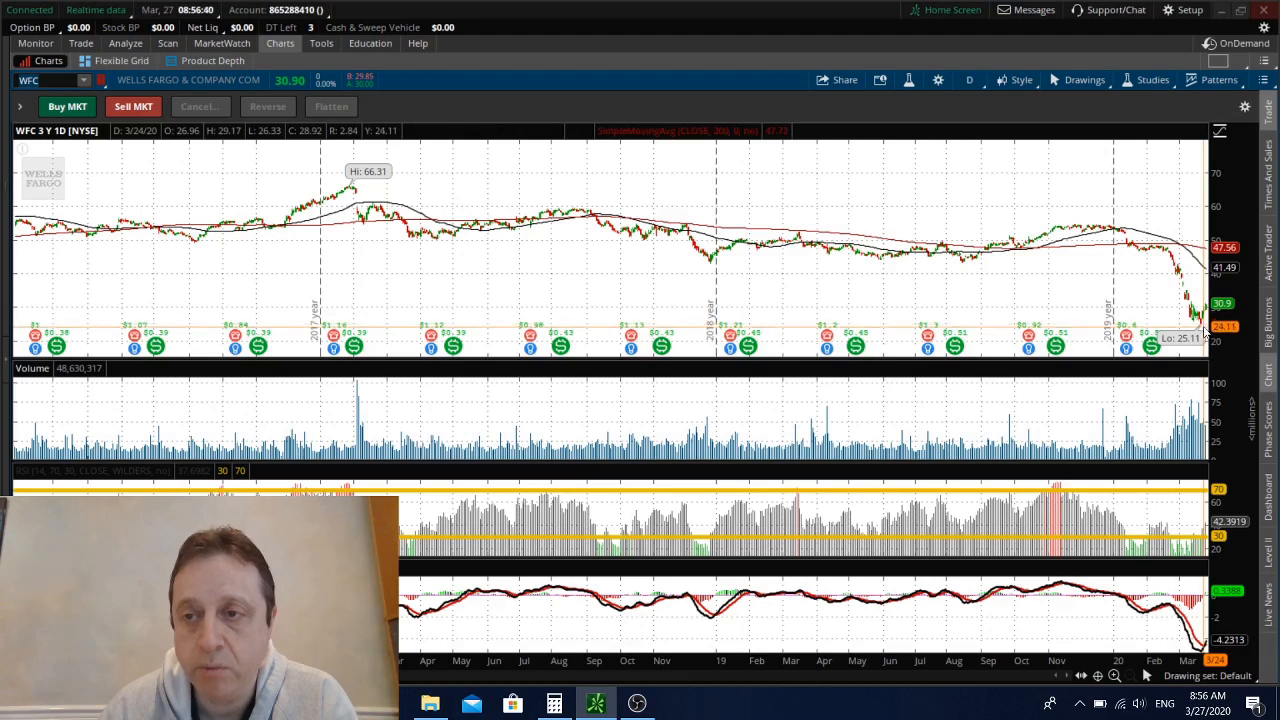
{"action": "mouse_move", "coordinate": [1070, 300]}
{"action": "type", "text": "C"}
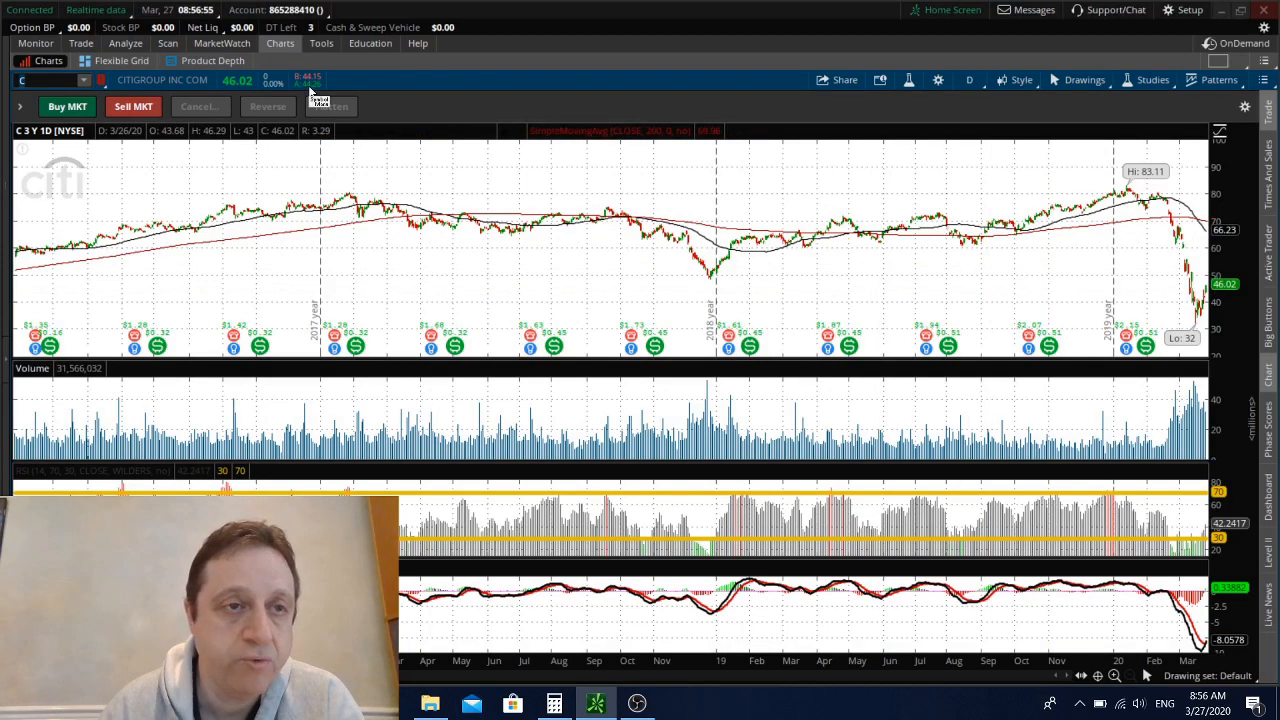
{"action": "mouse_move", "coordinate": [405, 127]}
{"action": "type", "text": "SYF"}
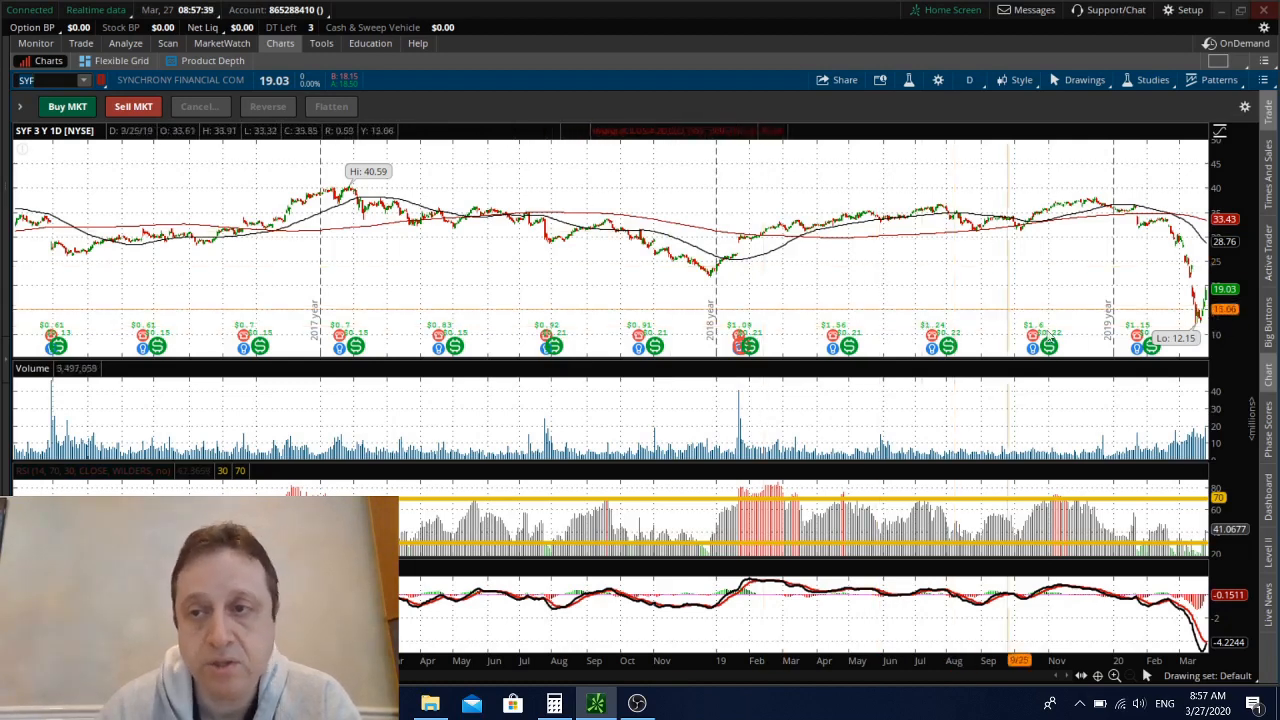
{"action": "mouse_move", "coordinate": [1155, 340]}
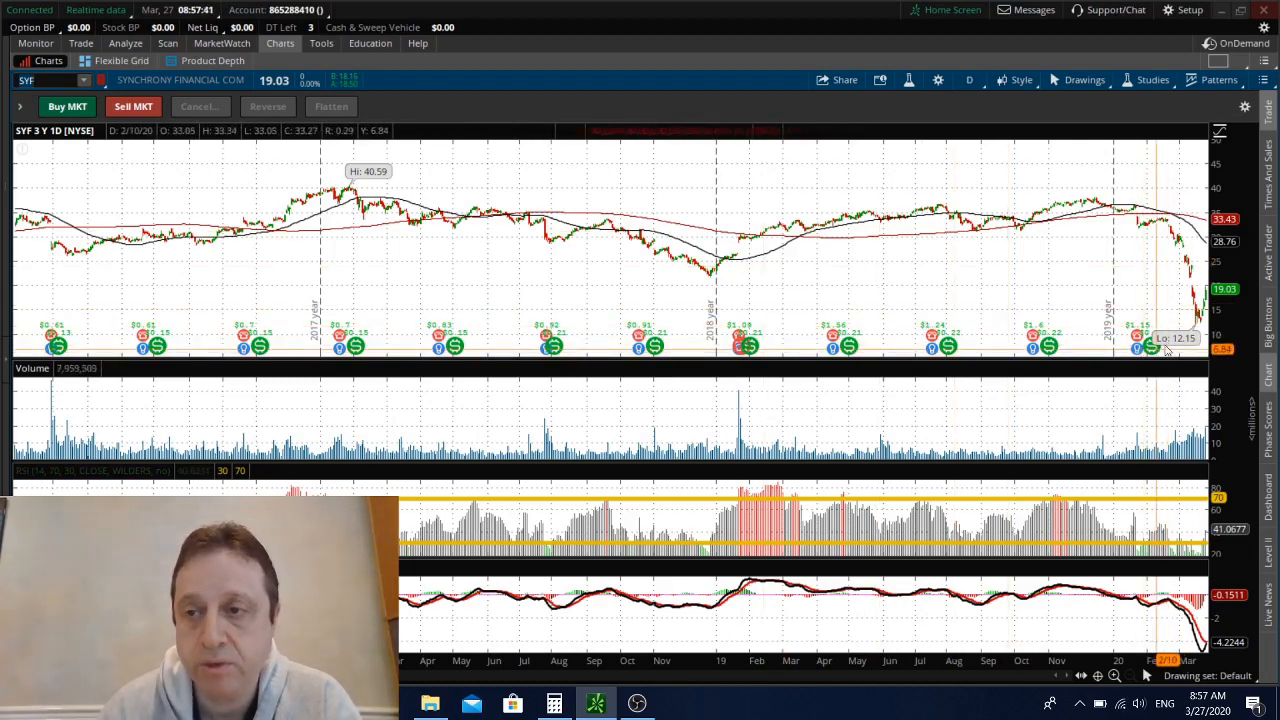
{"action": "mouse_move", "coordinate": [1190, 328]}
{"action": "type", "text": "FCFS"}
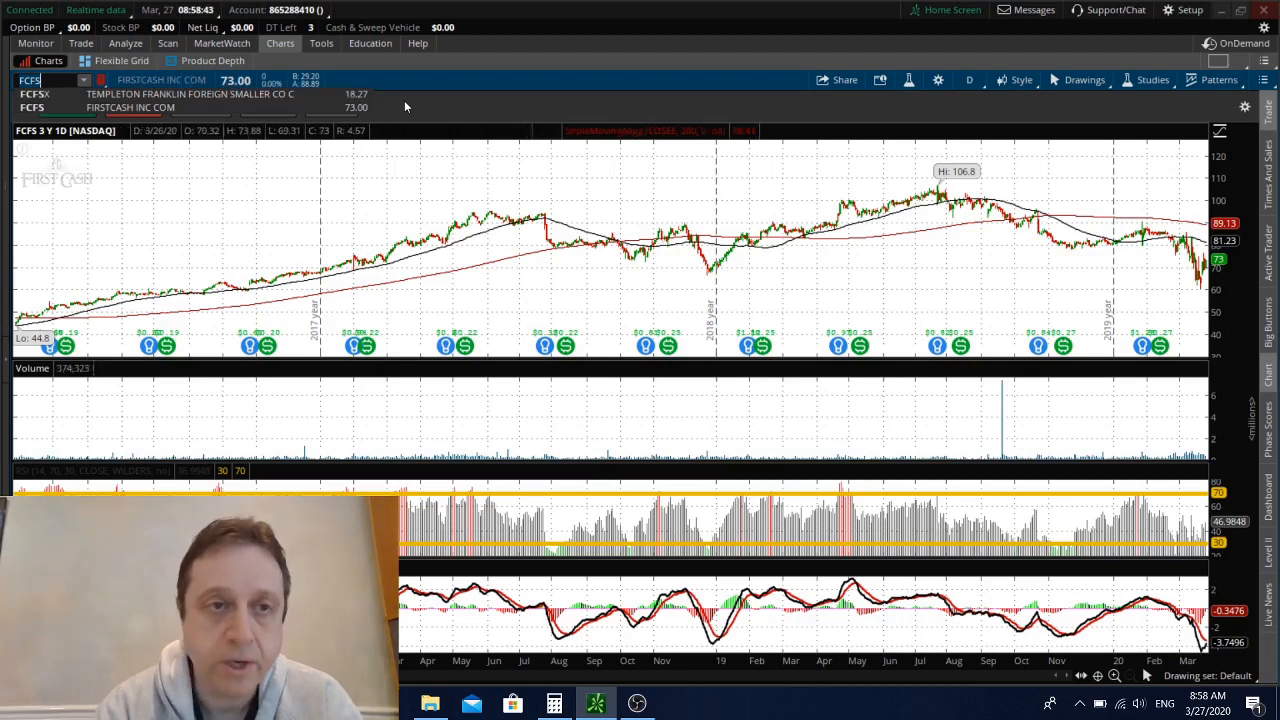
{"action": "mouse_move", "coordinate": [213, 107]}
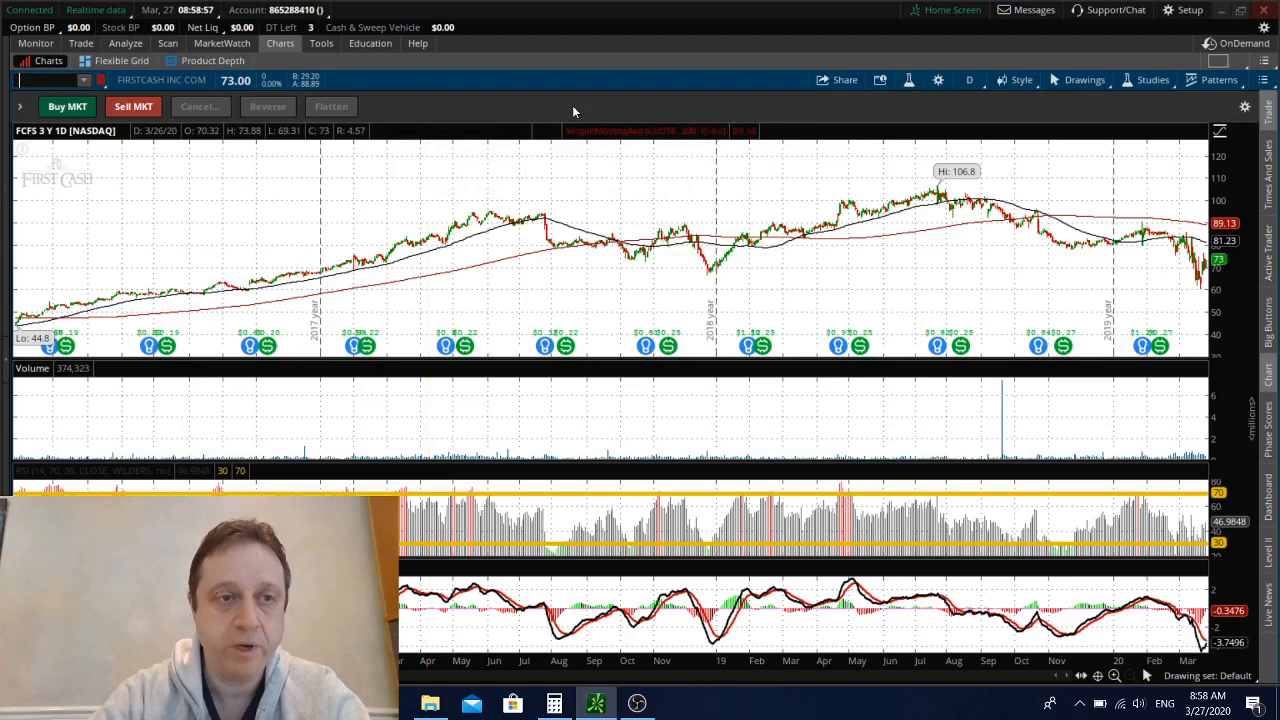
Replace FirstCash with Vir Biotechnology (VIR) on the chart.
{"action": "type", "text": "VIR"}
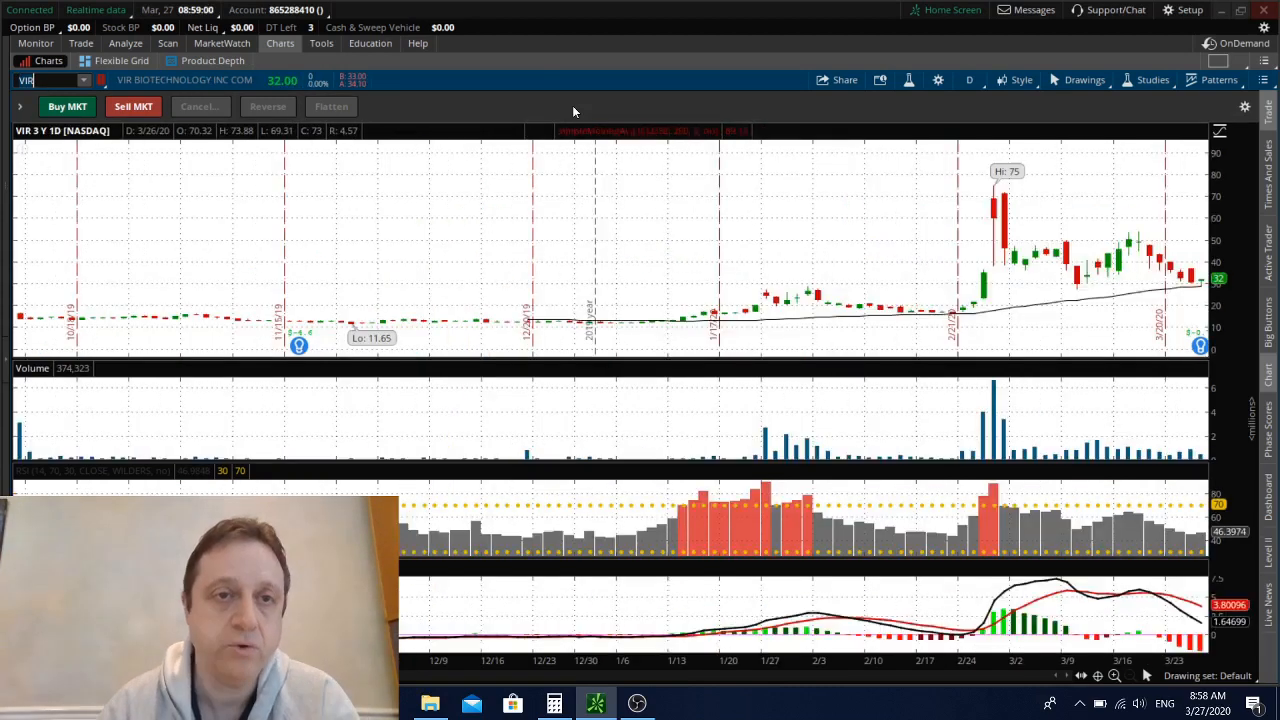
{"action": "mouse_move", "coordinate": [815, 233]}
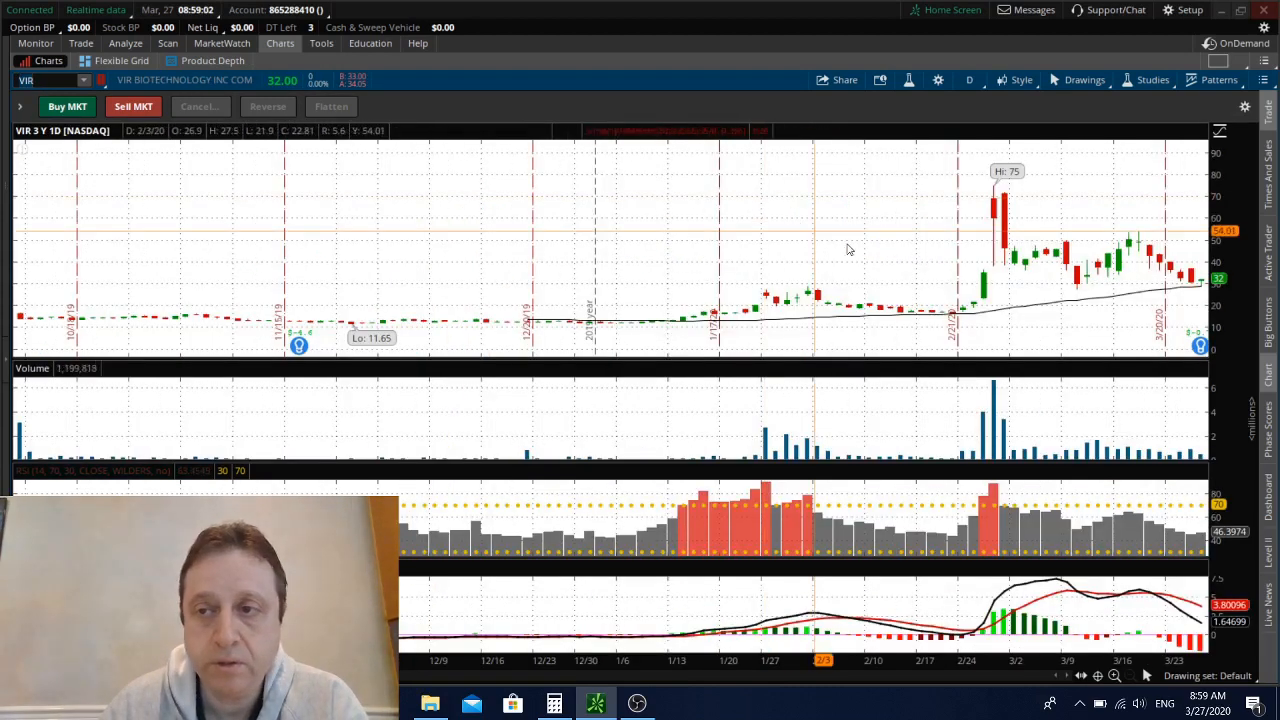
{"action": "mouse_move", "coordinate": [828, 302]}
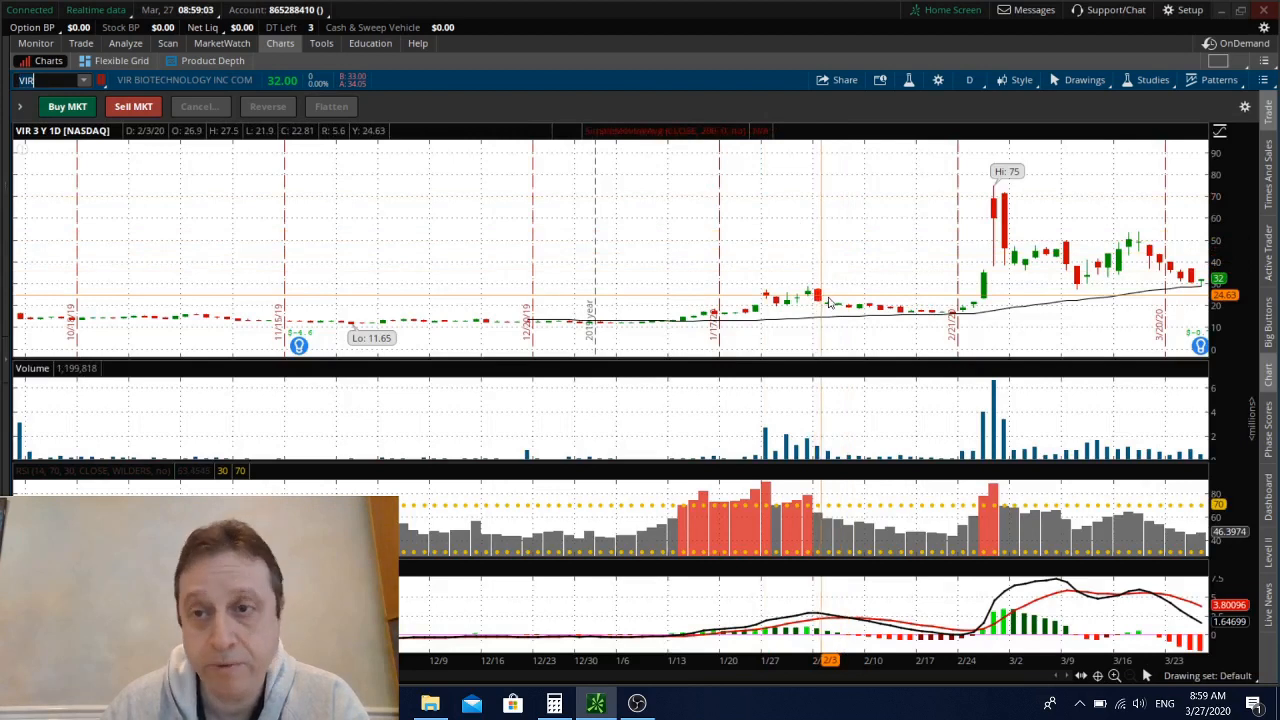
{"action": "mouse_move", "coordinate": [1085, 328]}
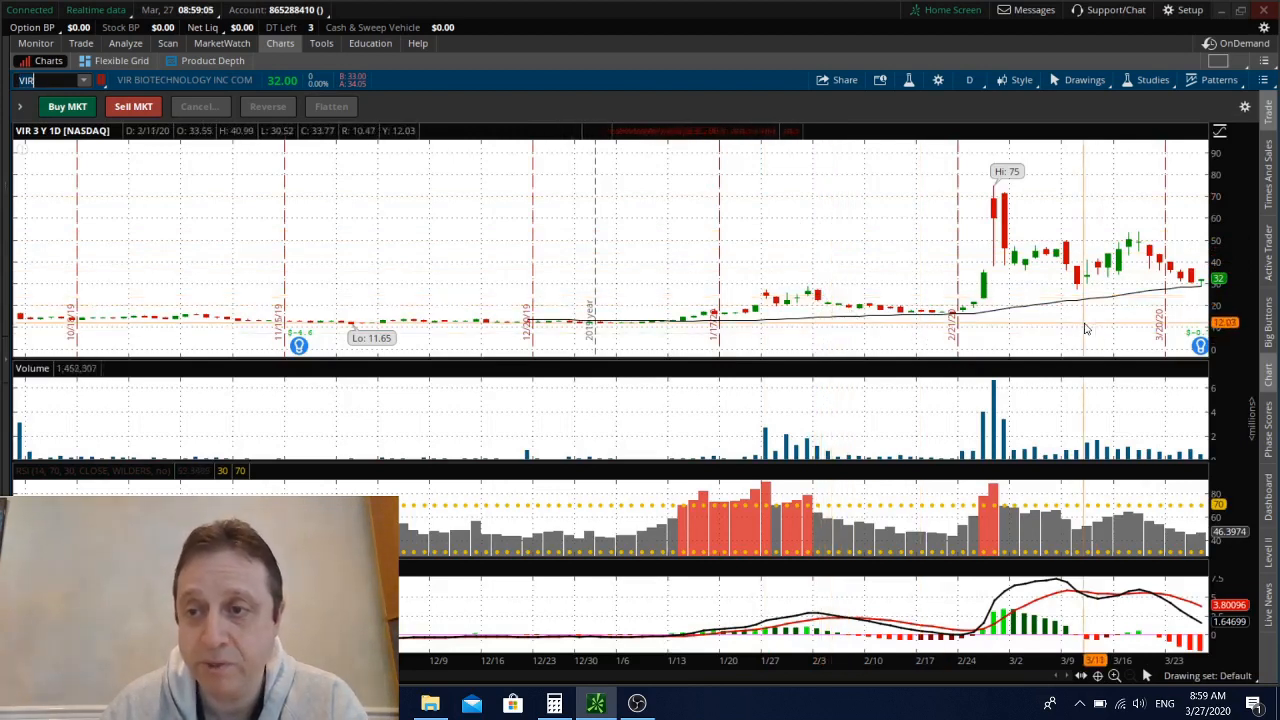
{"action": "mouse_move", "coordinate": [1163, 327]}
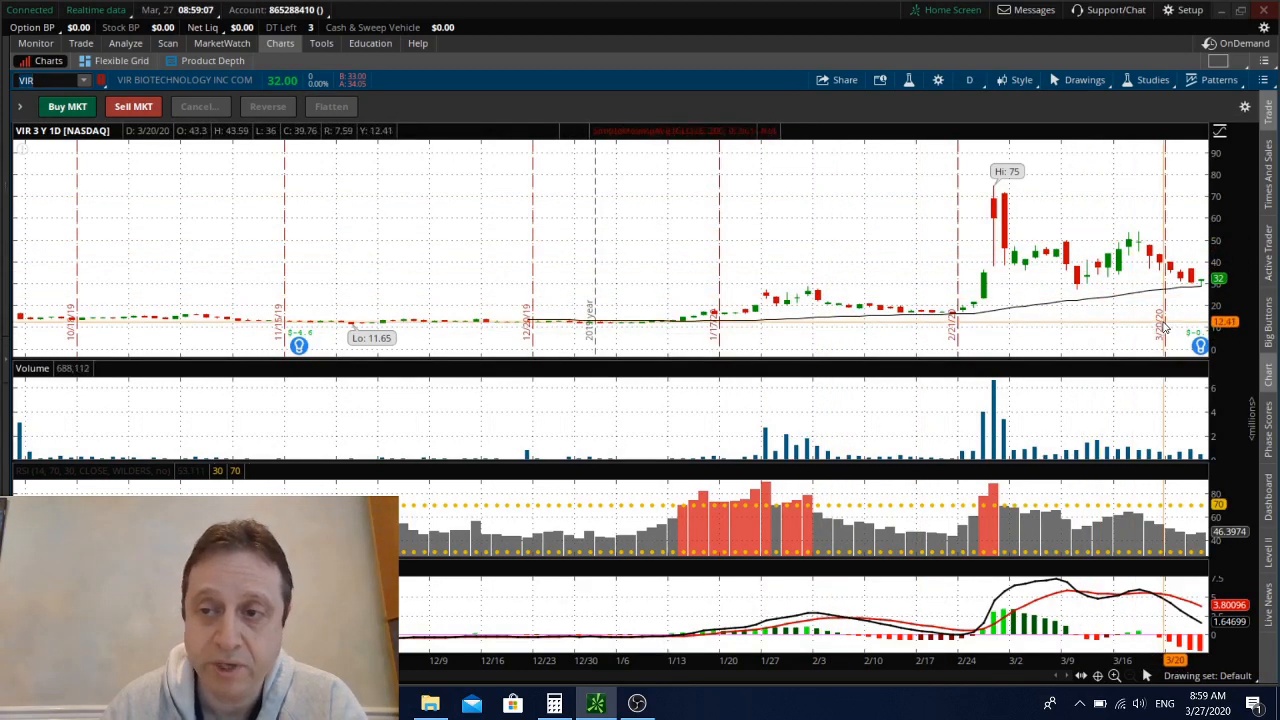
{"action": "mouse_move", "coordinate": [1155, 325]}
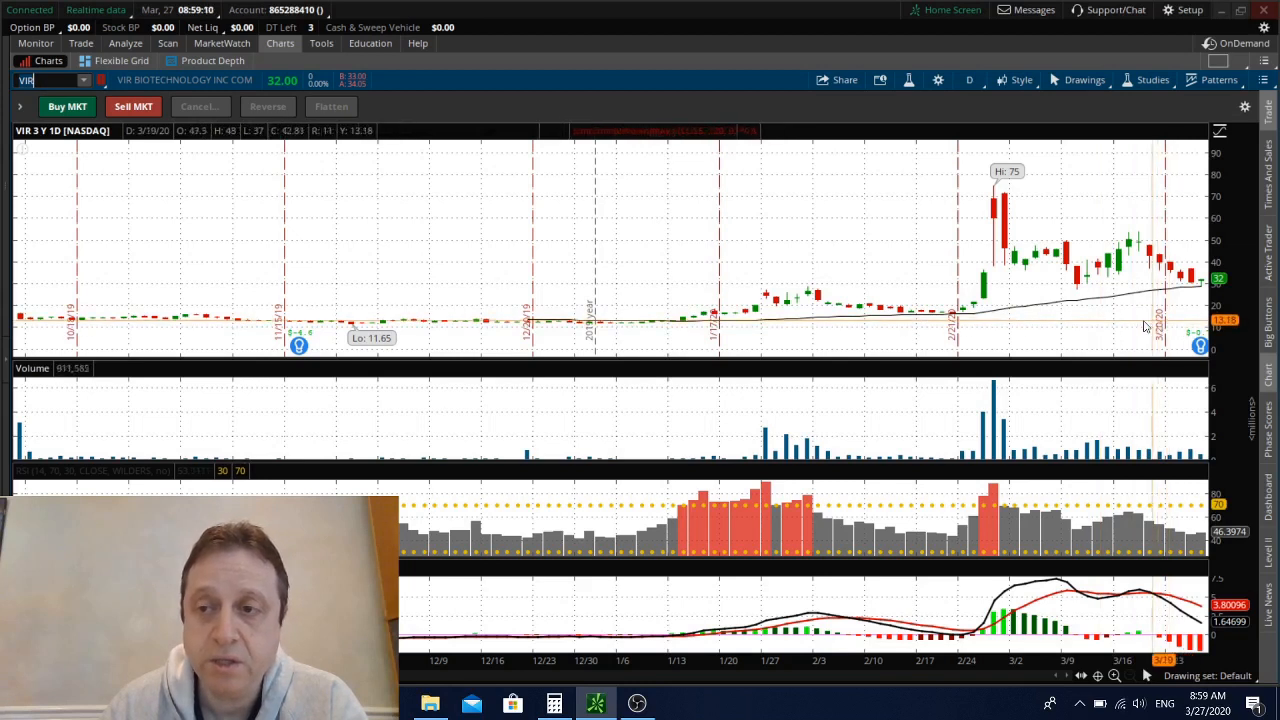
{"action": "mouse_move", "coordinate": [1150, 320]}
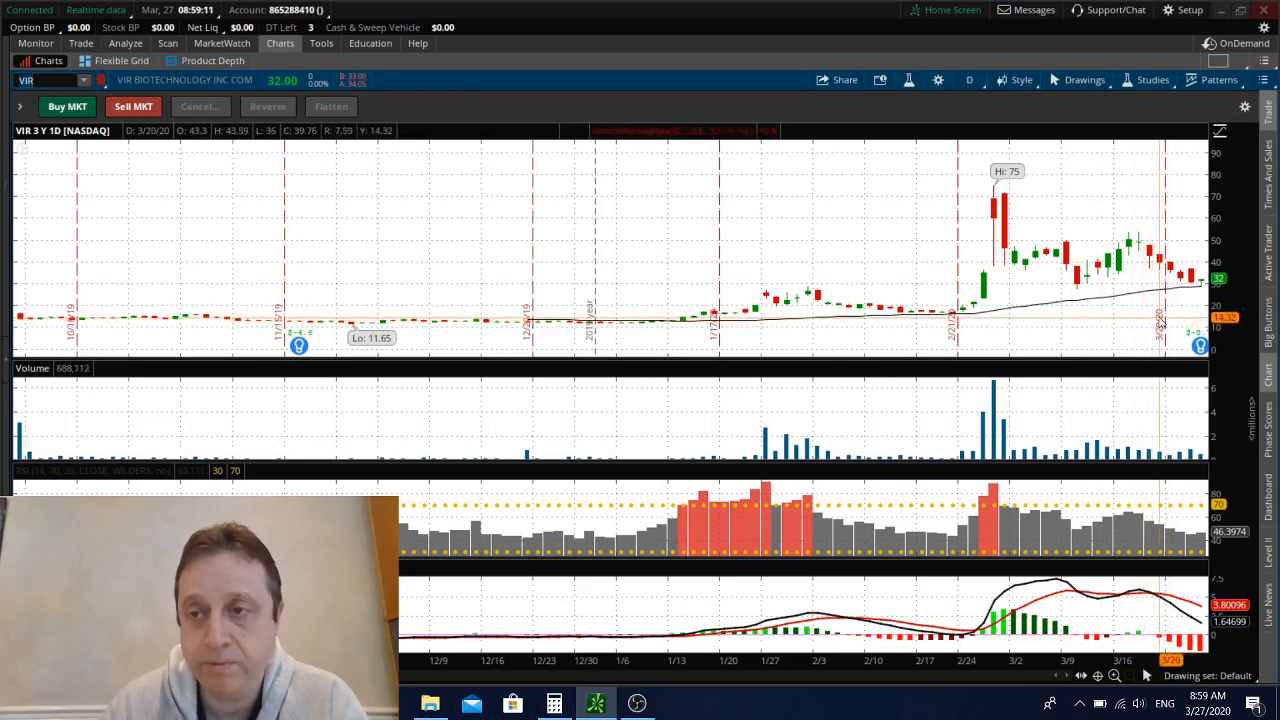
{"action": "mouse_move", "coordinate": [1188, 313]}
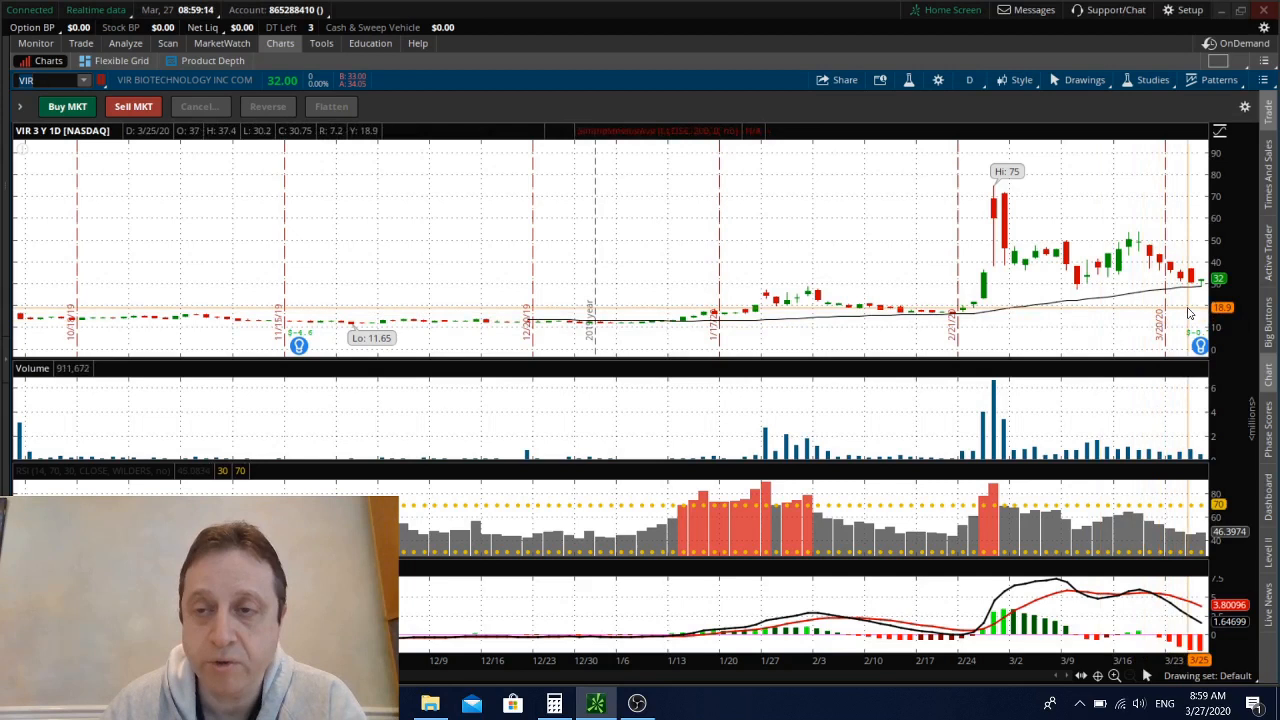
{"action": "mouse_move", "coordinate": [1025, 296]}
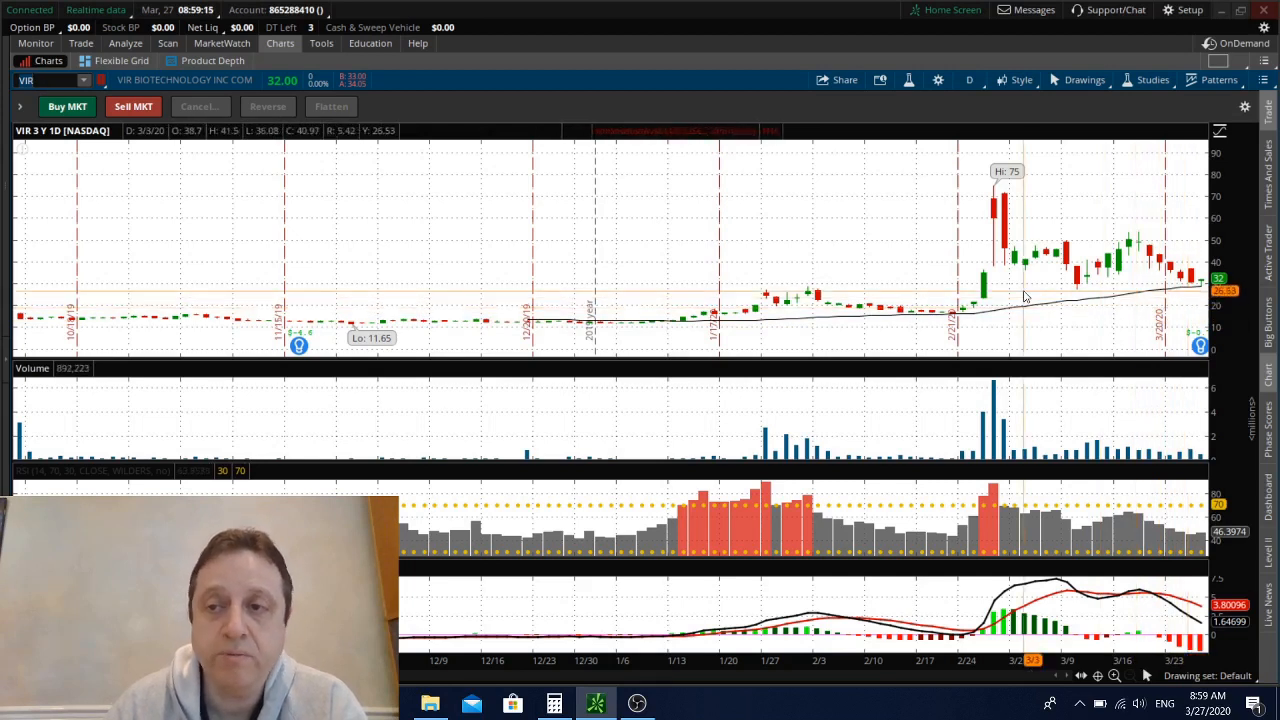
{"action": "mouse_move", "coordinate": [1040, 325]}
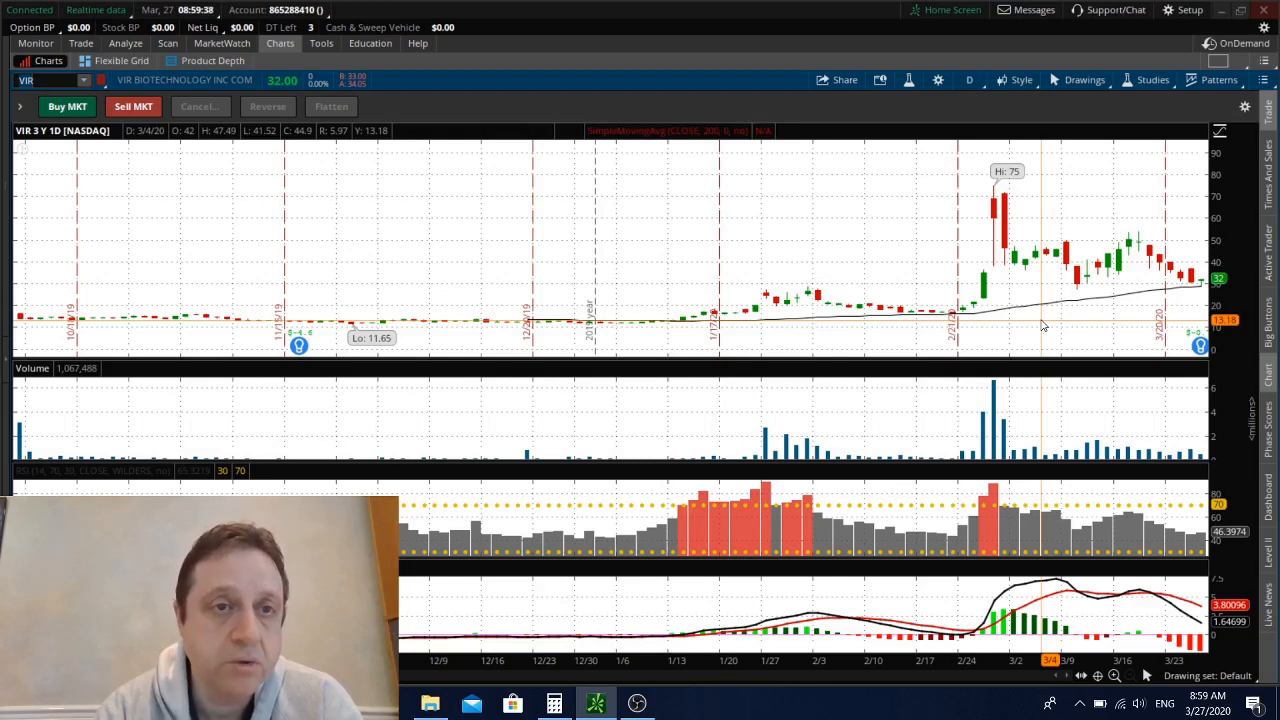
{"action": "mouse_move", "coordinate": [1030, 318]}
{"action": "type", "text": "INO"}
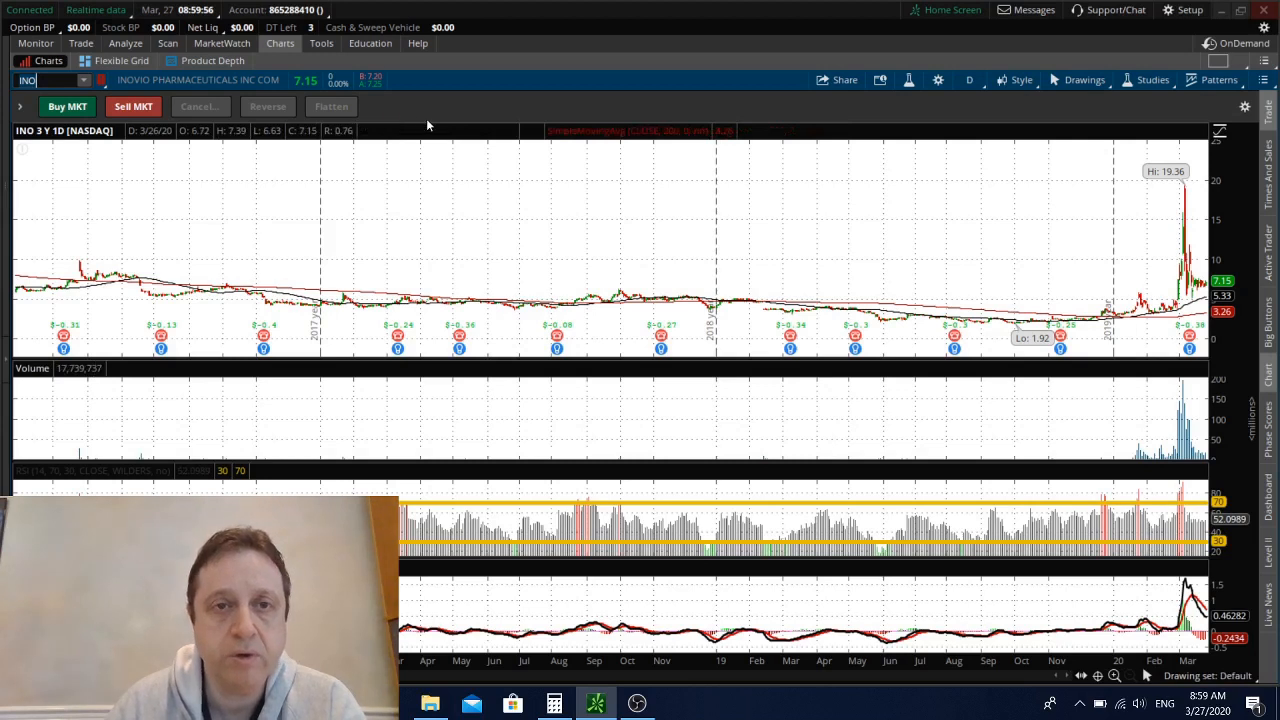
{"action": "mouse_move", "coordinate": [510, 111]}
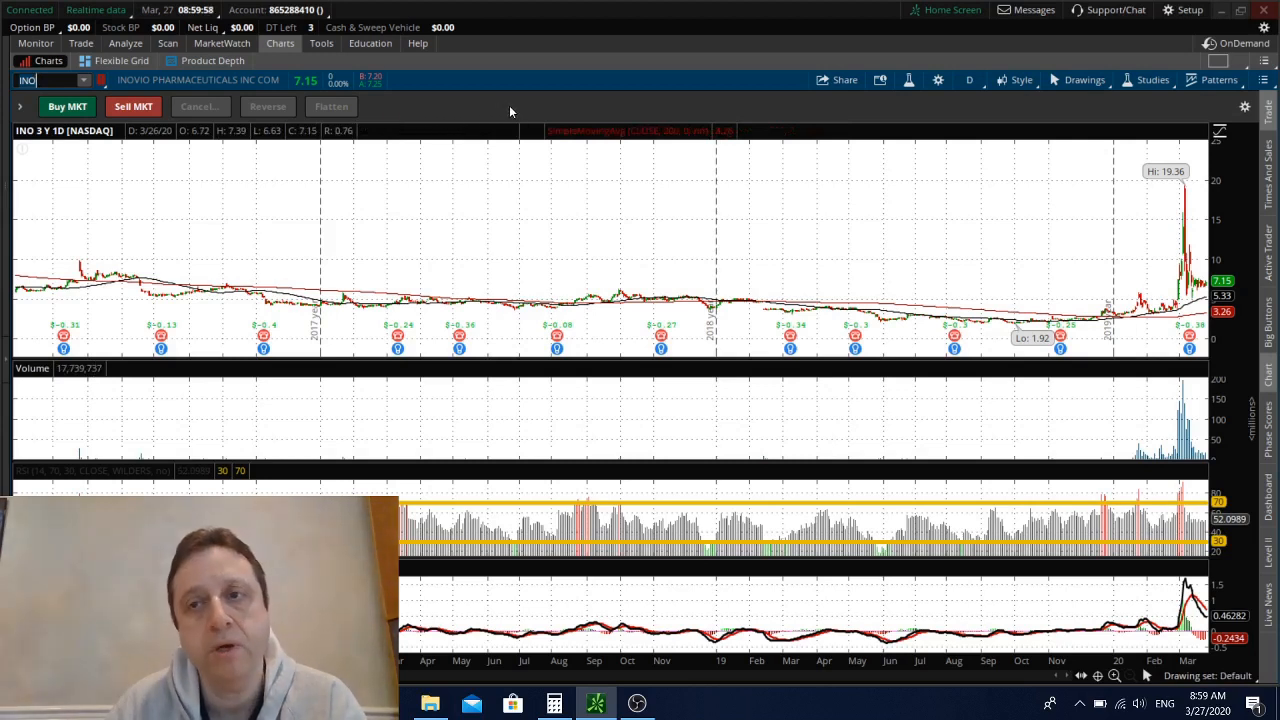
{"action": "mouse_move", "coordinate": [612, 118]}
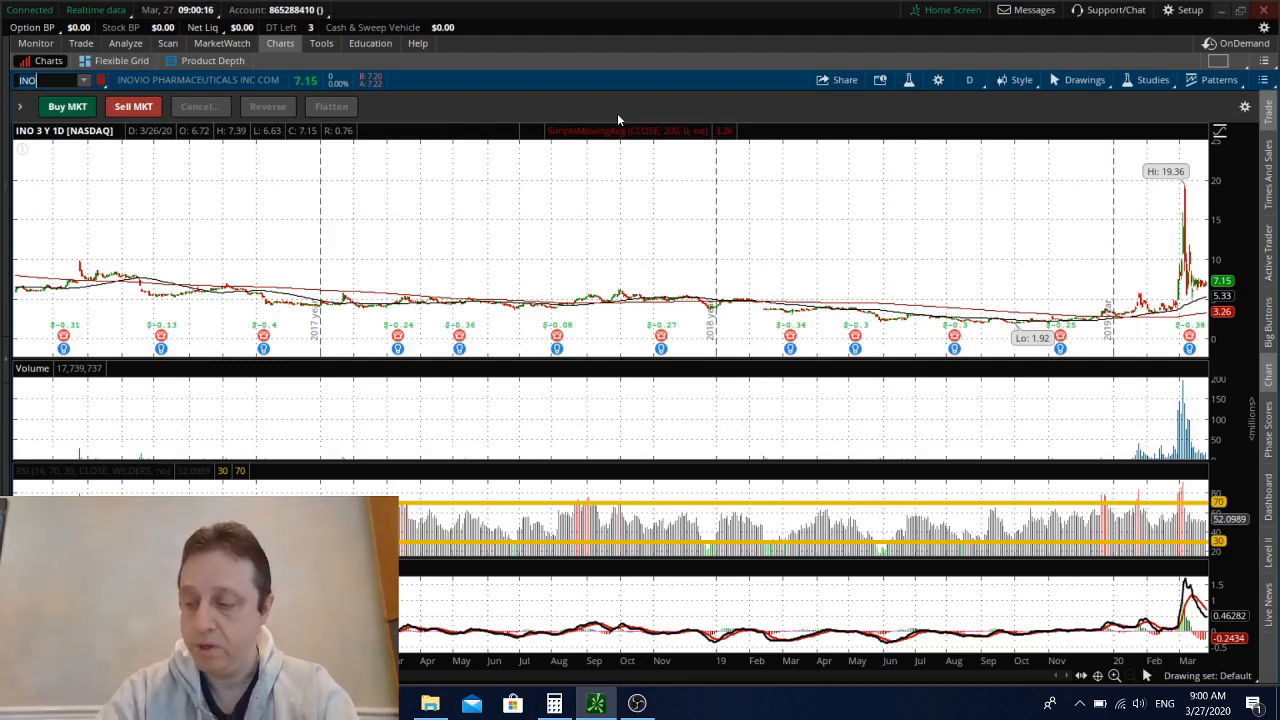
Enter MRNA and the following tickers, ending on Gilead Sciences (GILD).
{"action": "type", "text": "MRNA"}
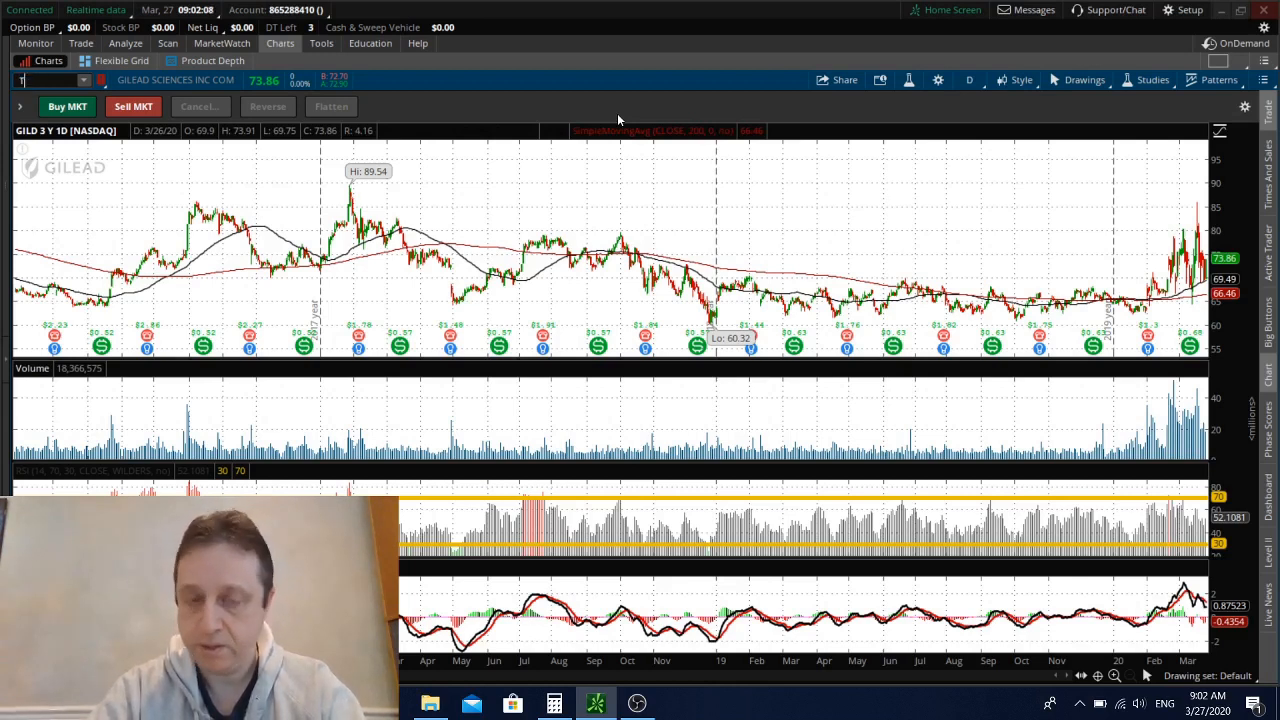
Show Sanofi (SNY), then load Translate Bio (TBIO) from the symbol suggestions.
{"action": "type", "text": "SNY"}
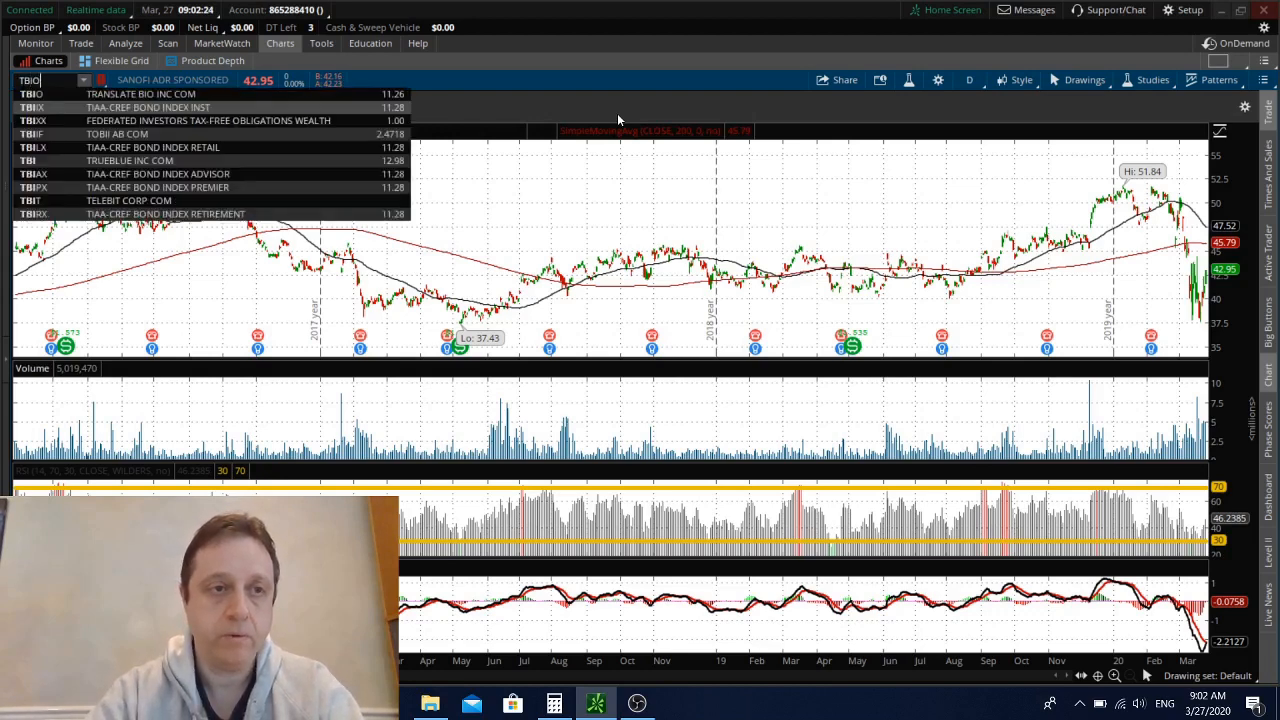
{"action": "left_click", "coordinate": [140, 94]}
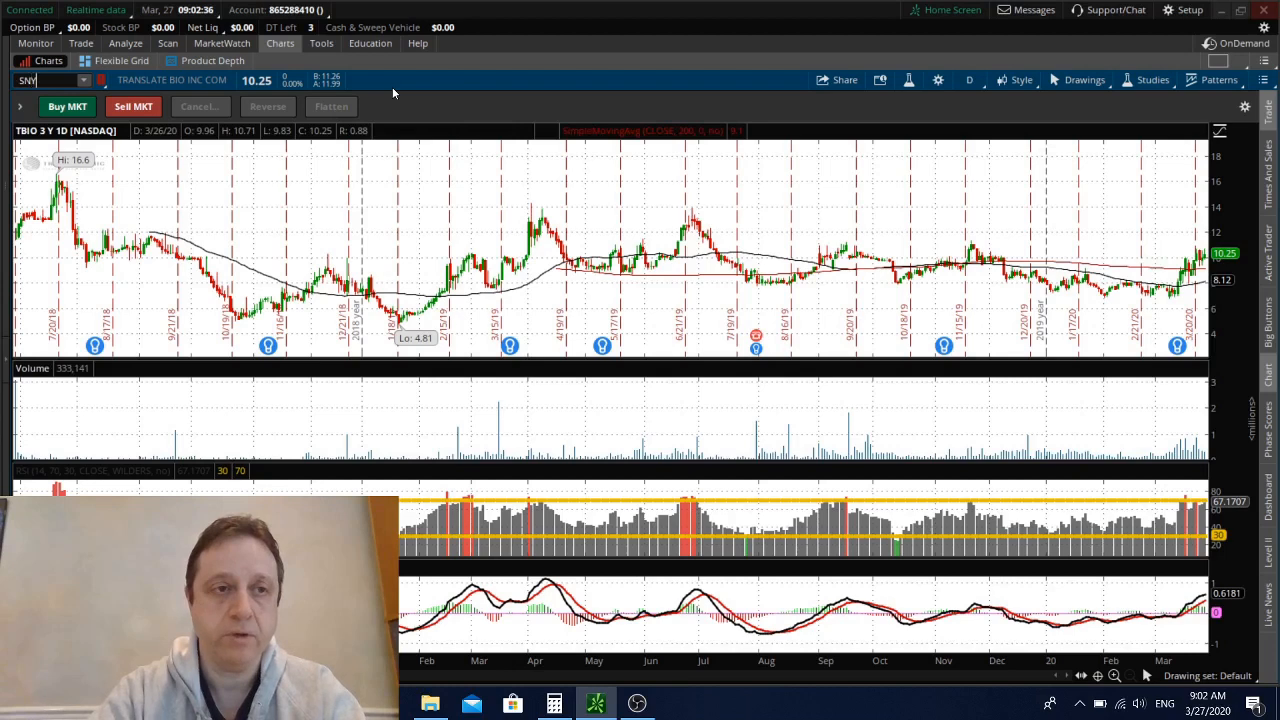
Bring Sanofi (SNY) back onto the three-year daily chart.
{"action": "type", "text": "SNY"}
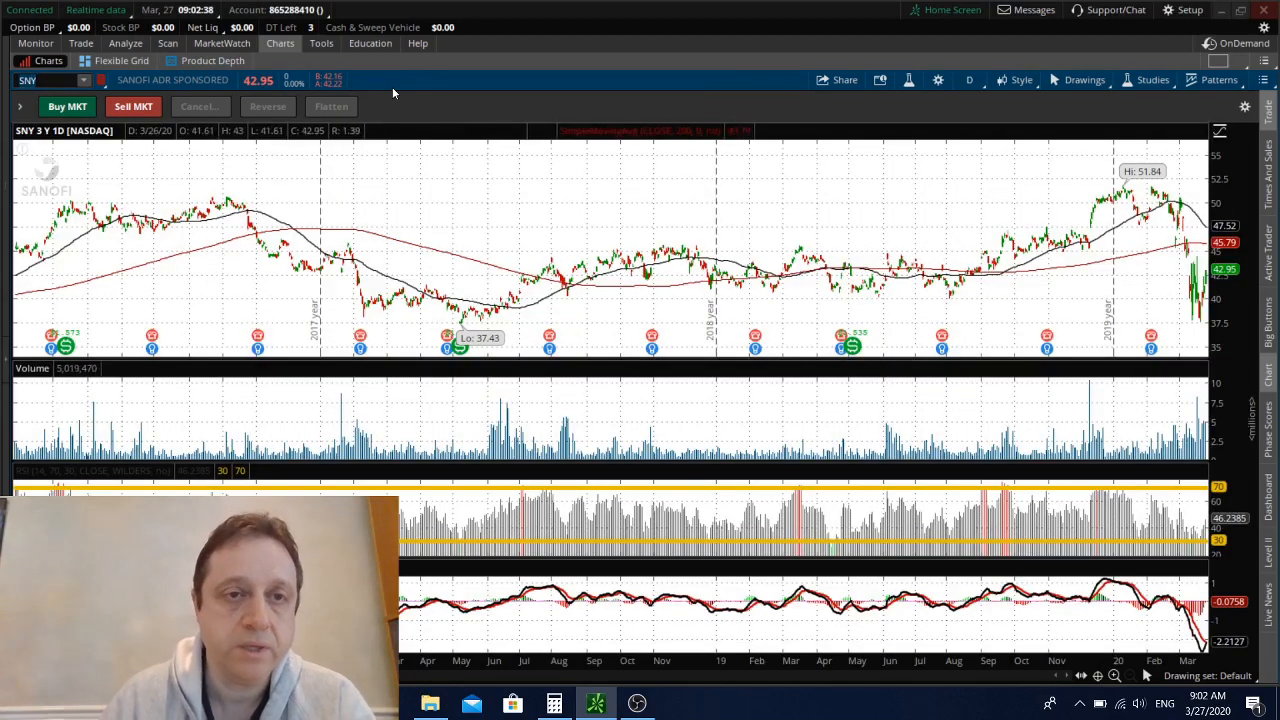
{"action": "mouse_move", "coordinate": [268, 106]}
{"action": "type", "text": "KBH"}
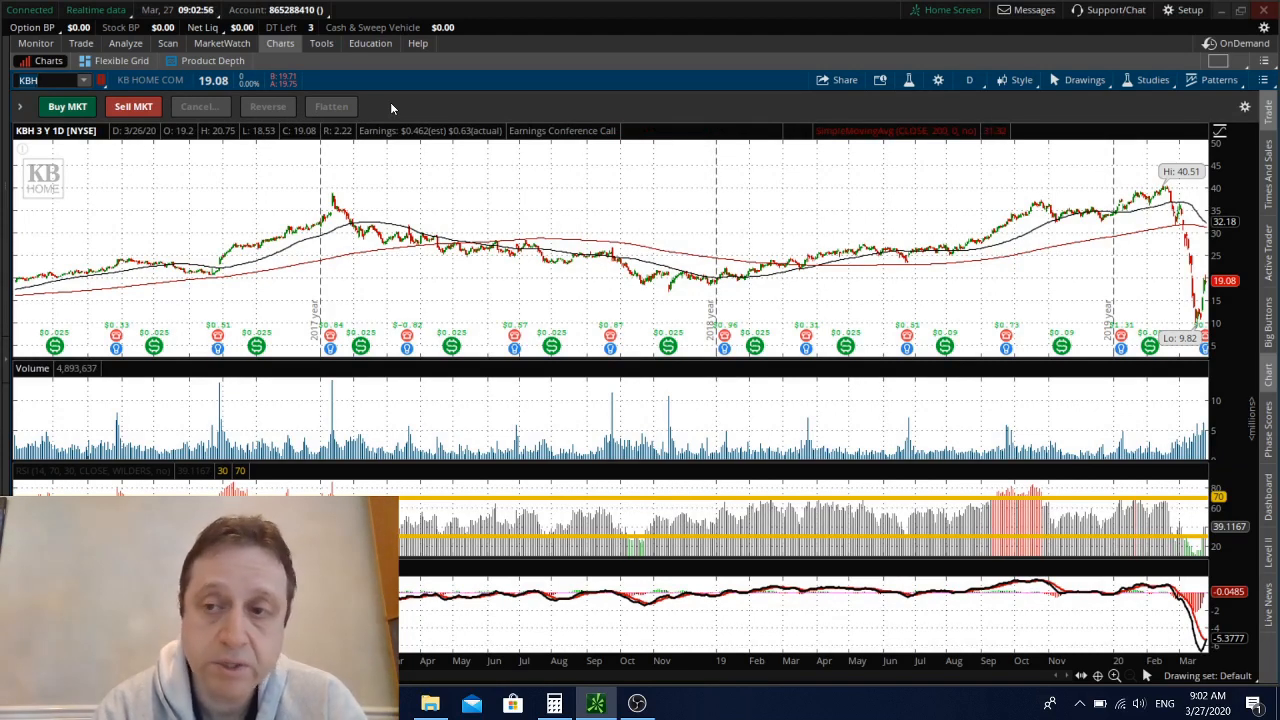
{"action": "mouse_move", "coordinate": [325, 103]}
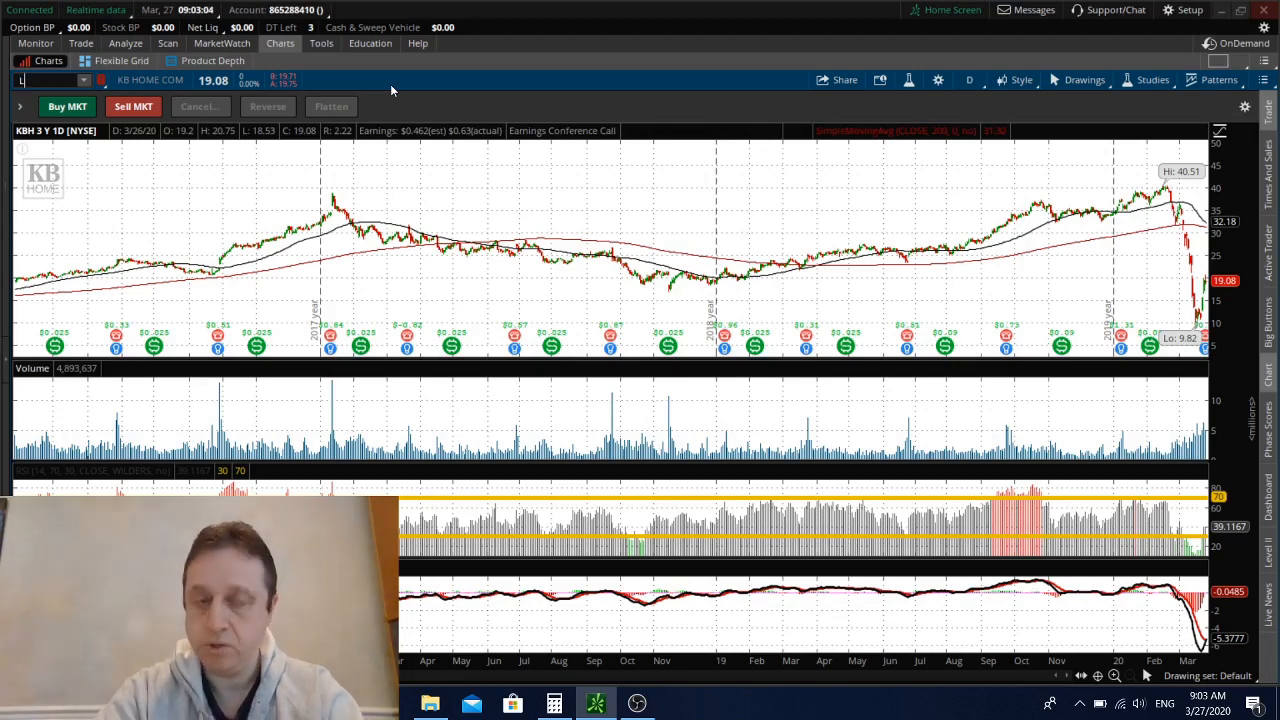
Enter LULU and the next tickers, ending on WW International (WW).
{"action": "type", "text": "LULU"}
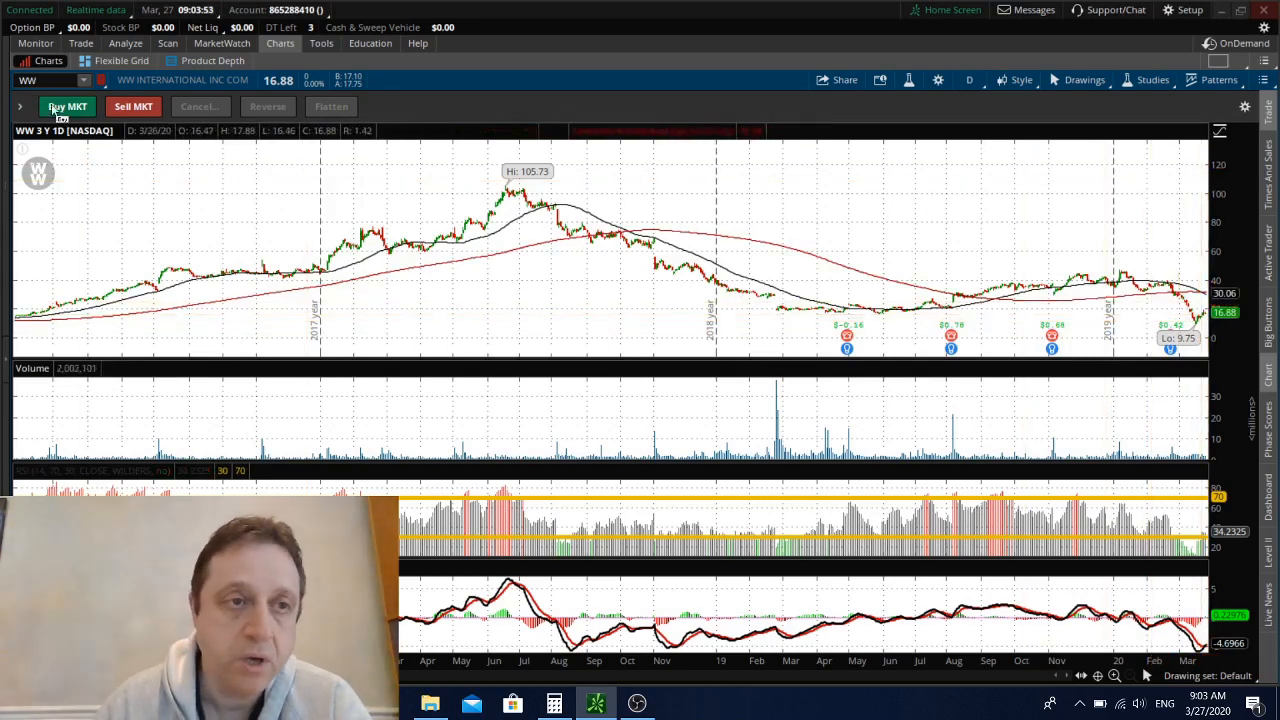
{"action": "mouse_move", "coordinate": [483, 107]}
{"action": "type", "text": "DE"}
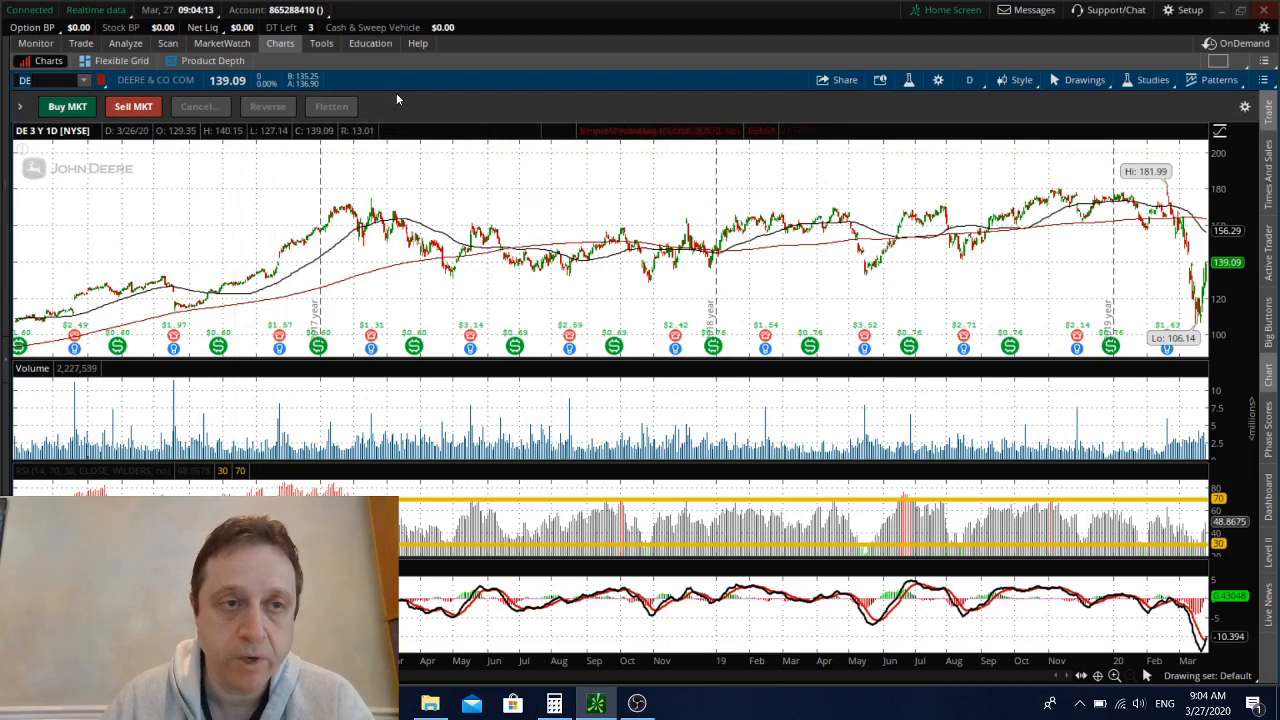
{"action": "mouse_move", "coordinate": [1188, 338]}
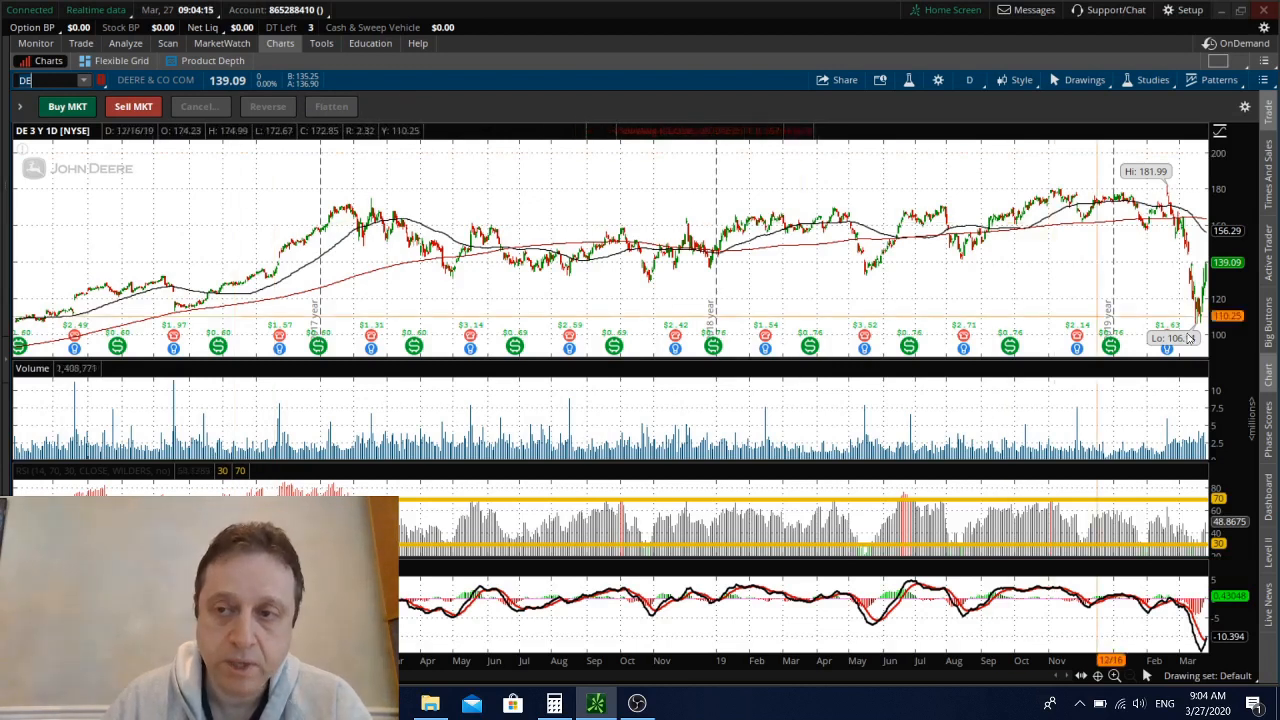
{"action": "mouse_move", "coordinate": [1195, 335]}
{"action": "type", "text": "MSFT"}
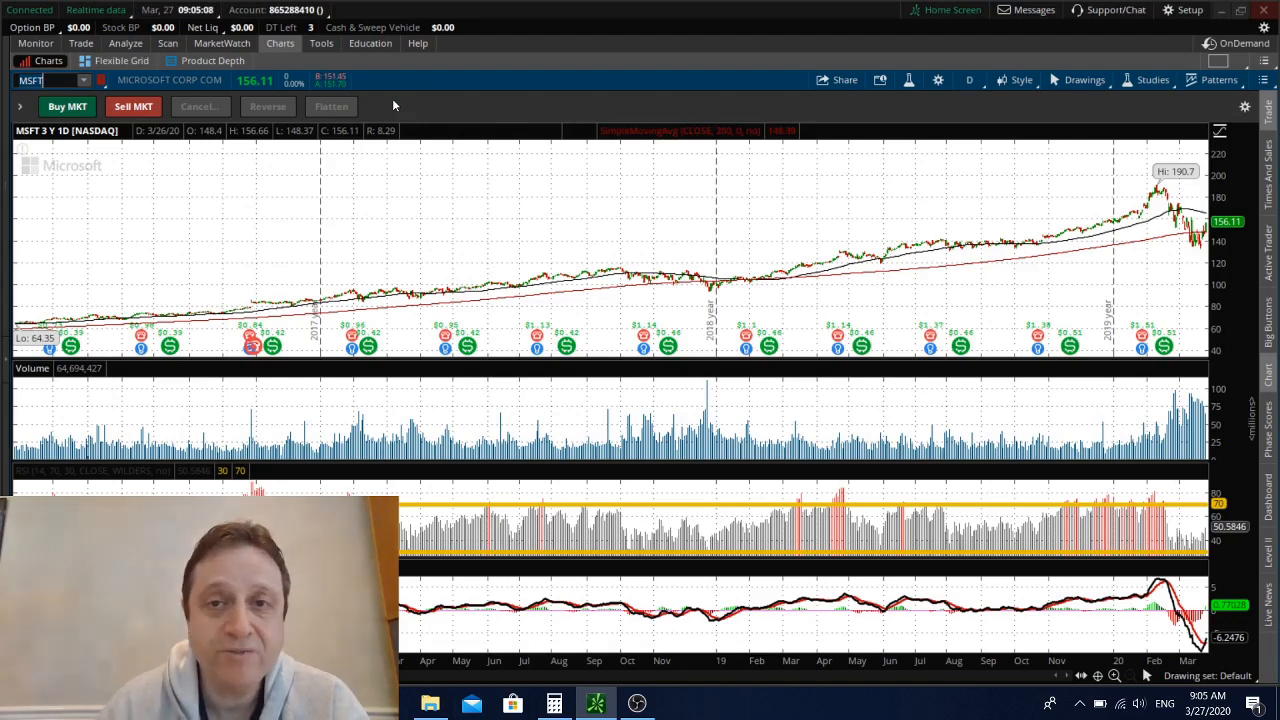
{"action": "mouse_move", "coordinate": [498, 112]}
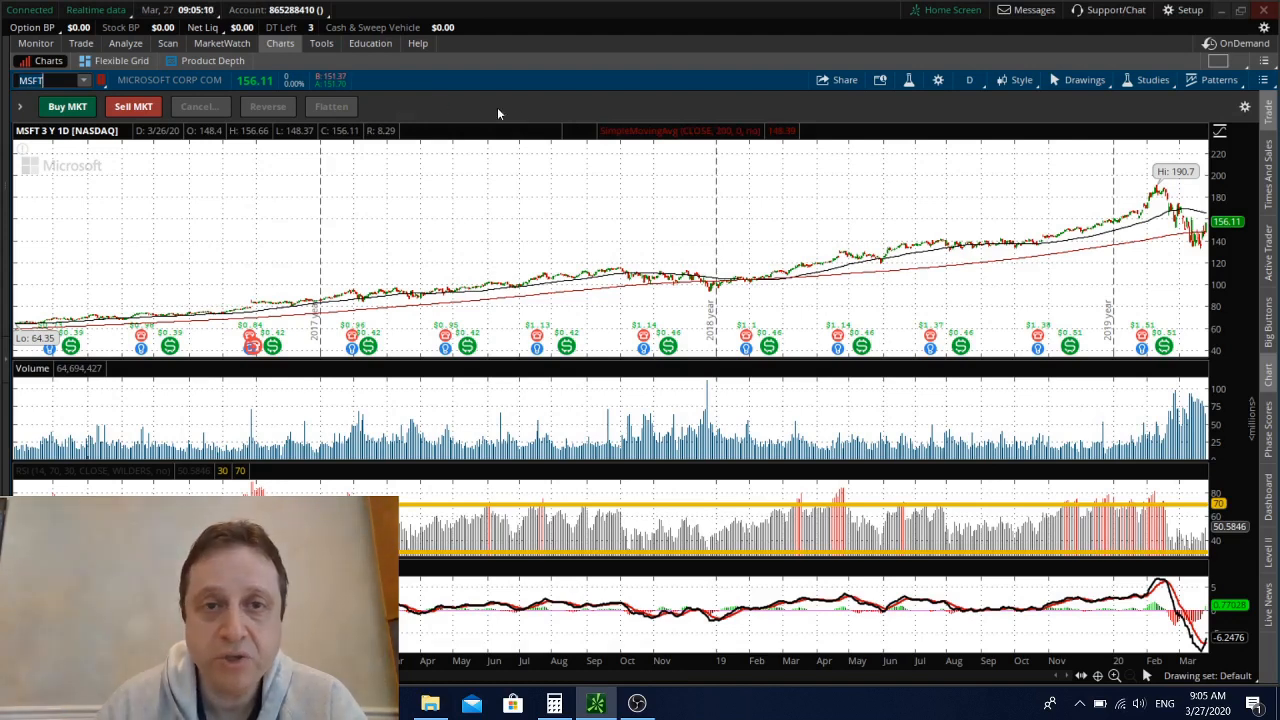
{"action": "mouse_move", "coordinate": [735, 410]}
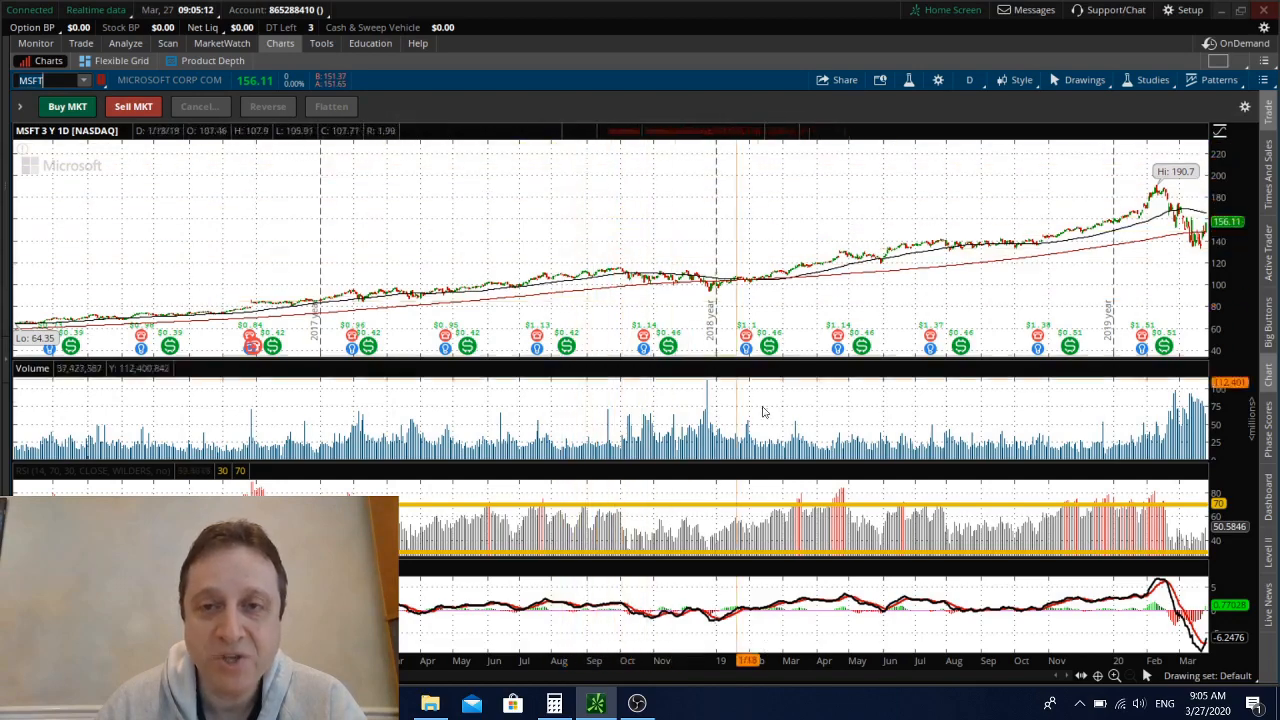